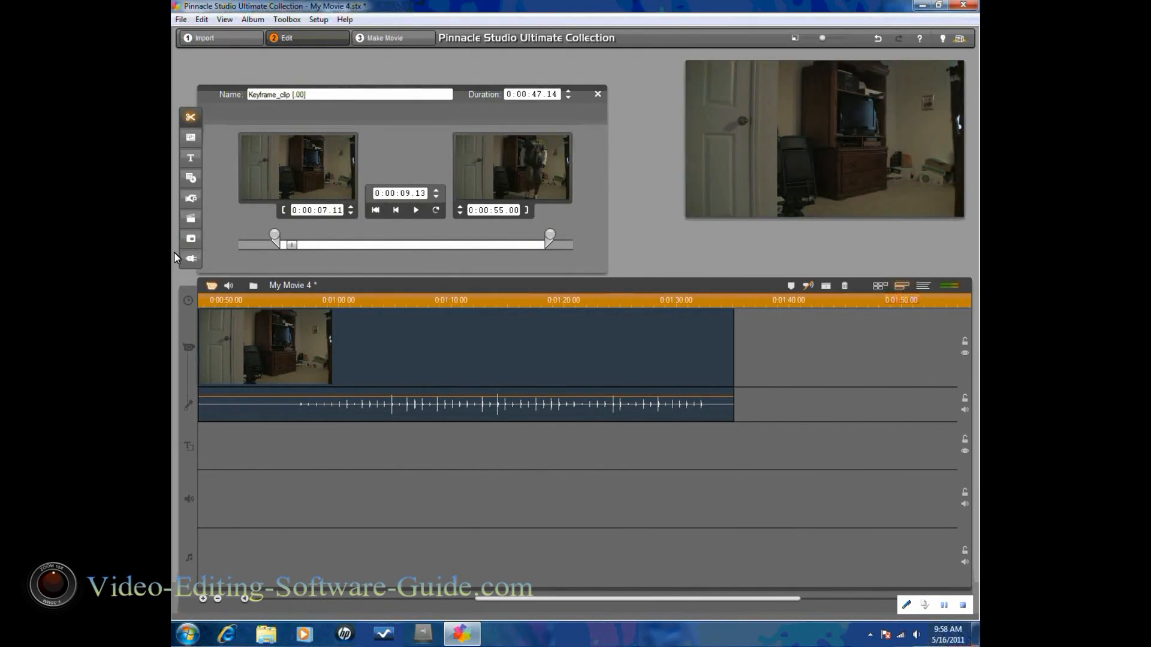
{"action": "mouse_move", "coordinate": [190, 259]}
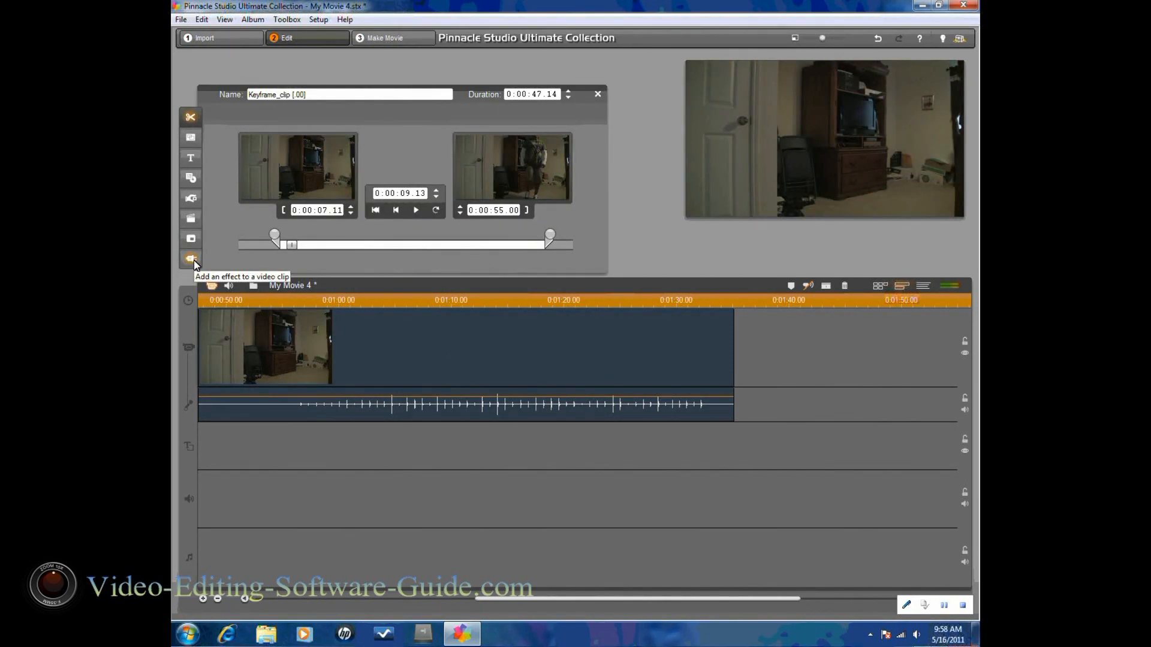
- Add the Pan And Zoom video effect to Keyframe_clip on the timeline
{"action": "left_click", "coordinate": [190, 259]}
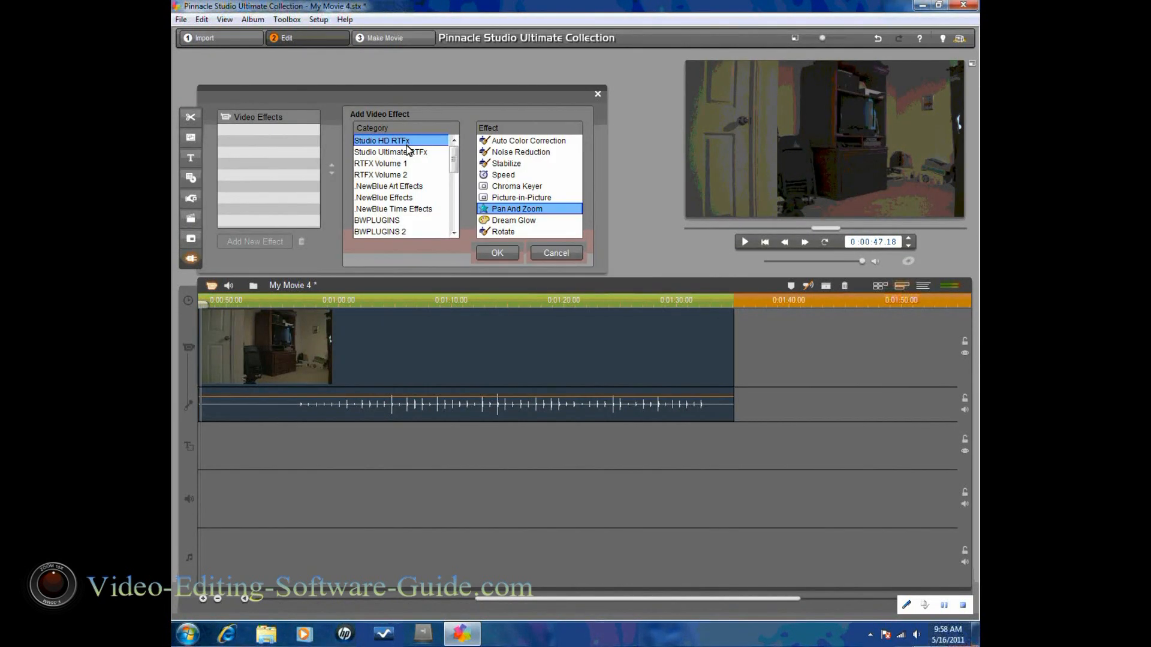
{"action": "mouse_move", "coordinate": [524, 212]}
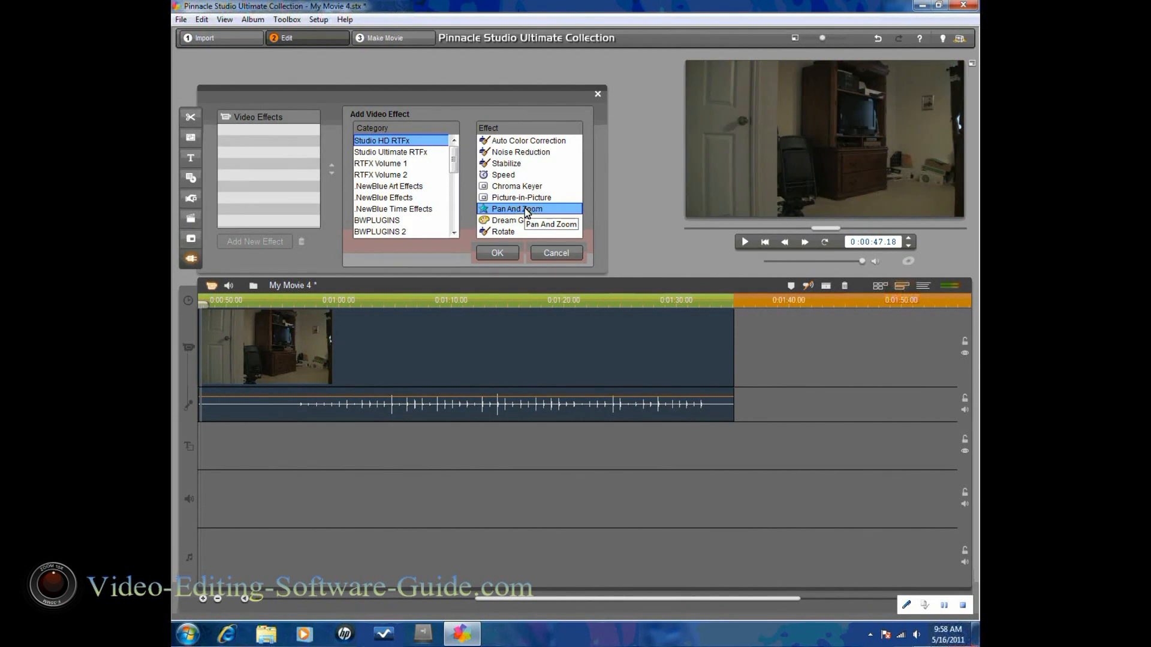
{"action": "left_click", "coordinate": [497, 252]}
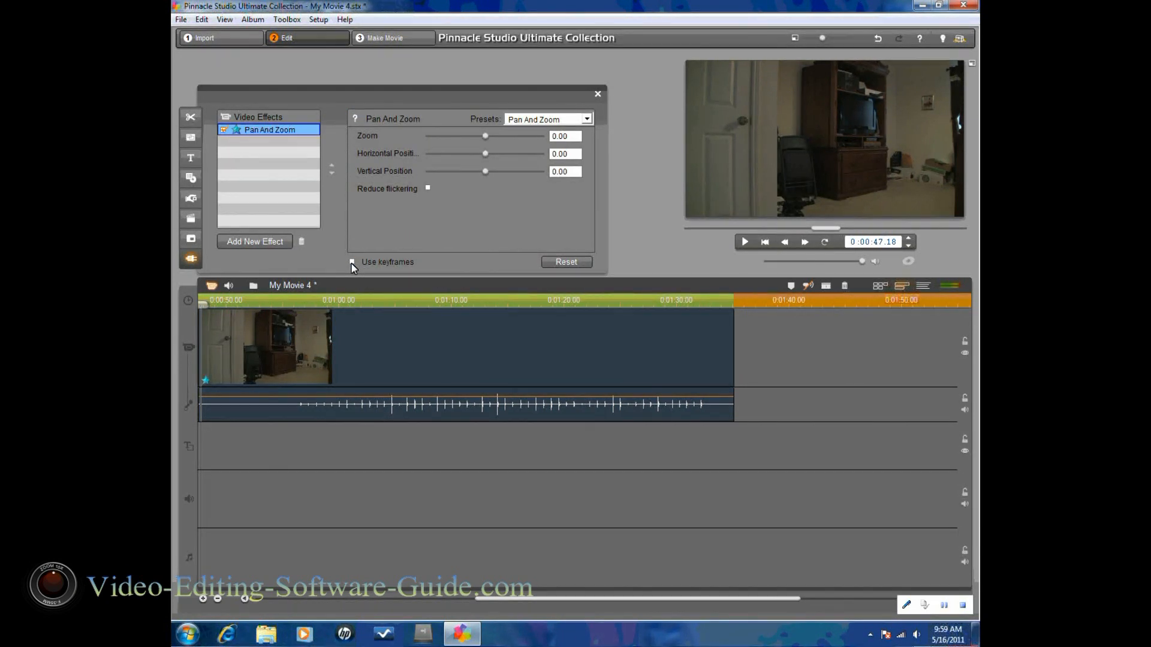
- Enable Use keyframes for Pan And Zoom and check keyframes 1 and 2
{"action": "left_click", "coordinate": [352, 262]}
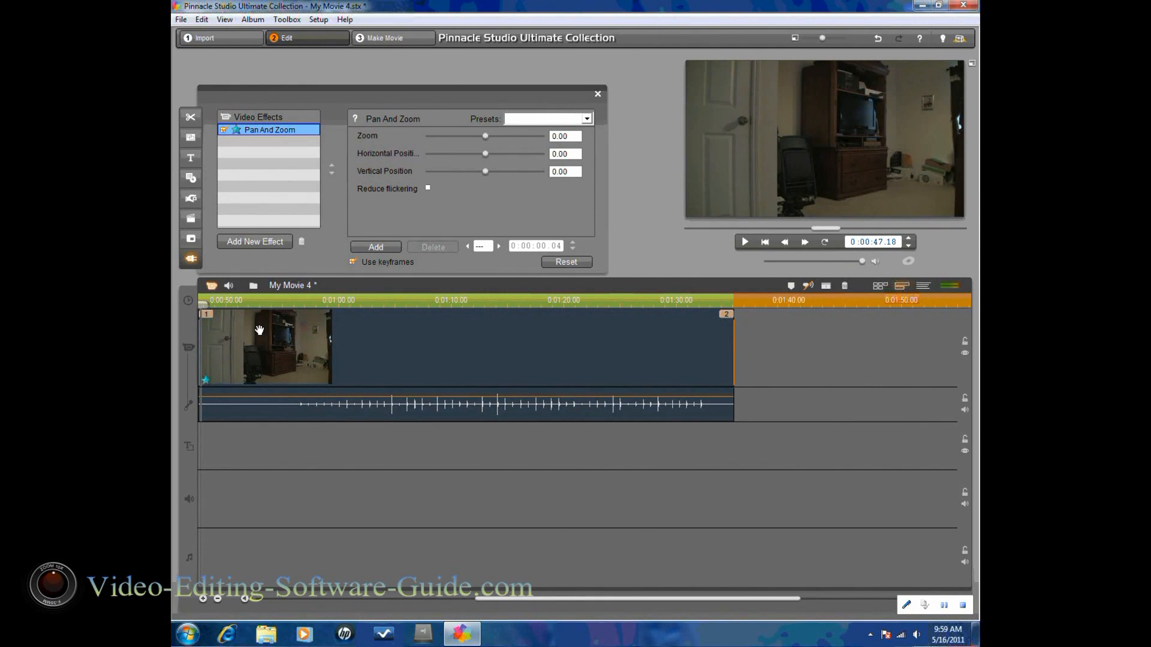
{"action": "mouse_move", "coordinate": [726, 316]}
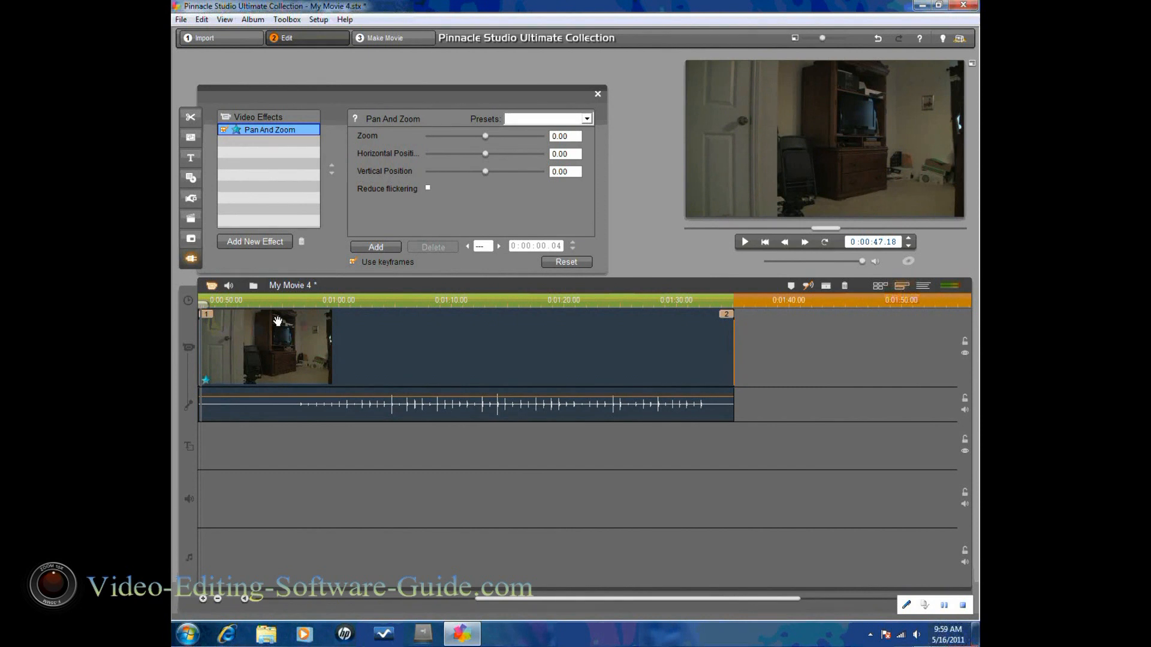
{"action": "mouse_move", "coordinate": [450, 216]}
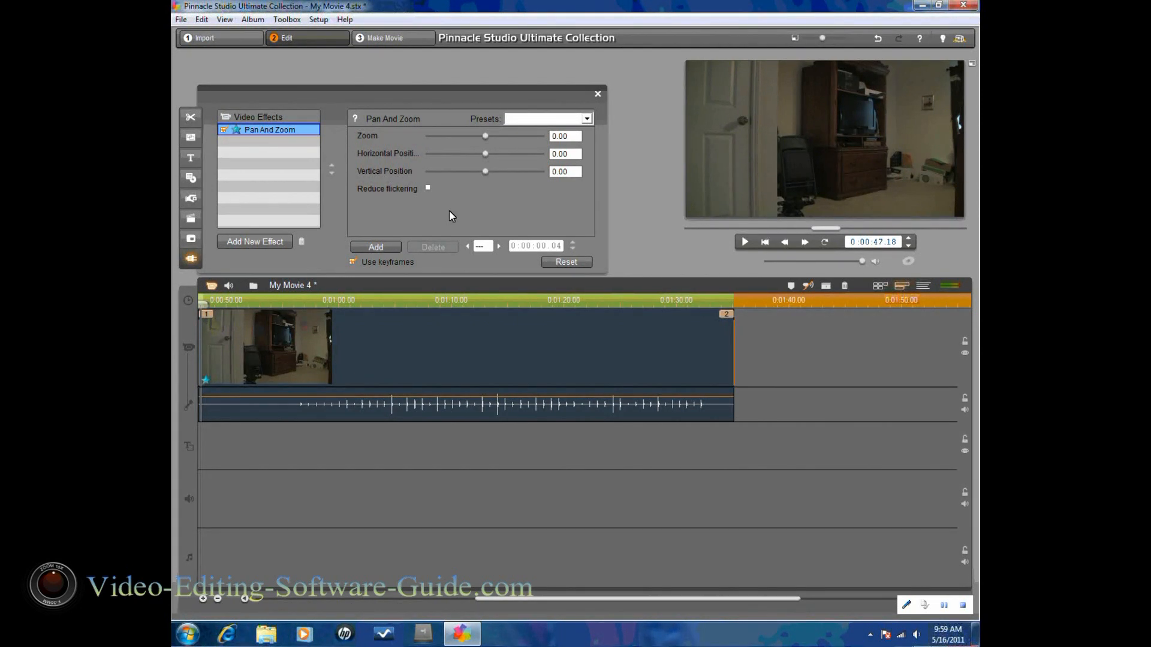
{"action": "mouse_move", "coordinate": [500, 251]}
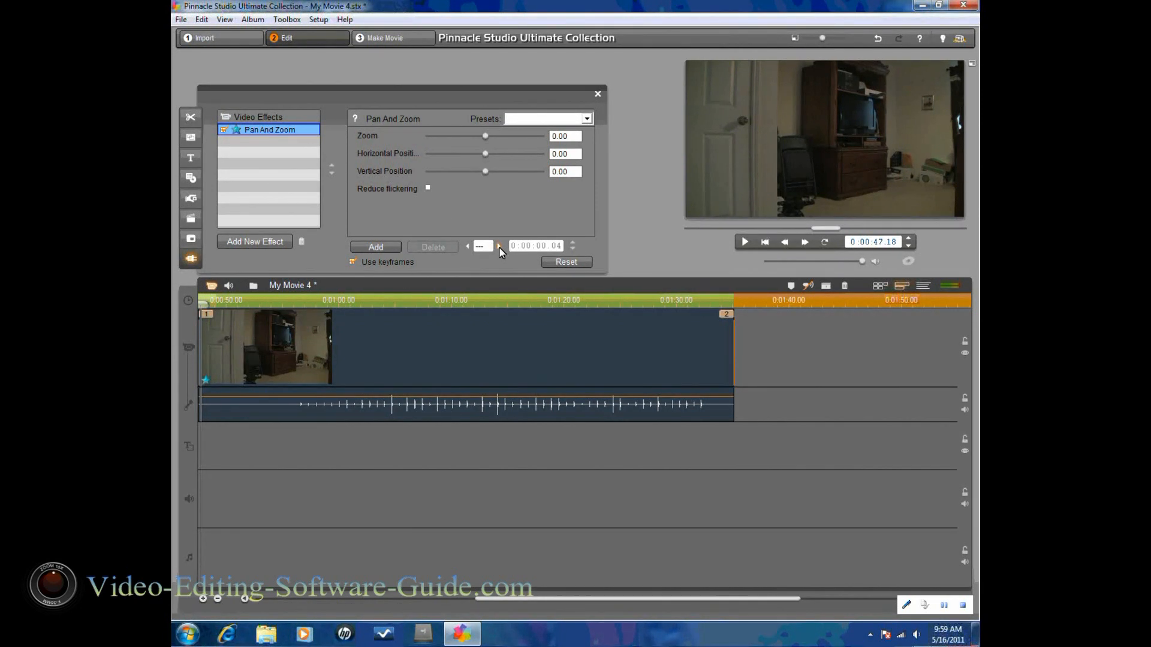
{"action": "left_click", "coordinate": [498, 246]}
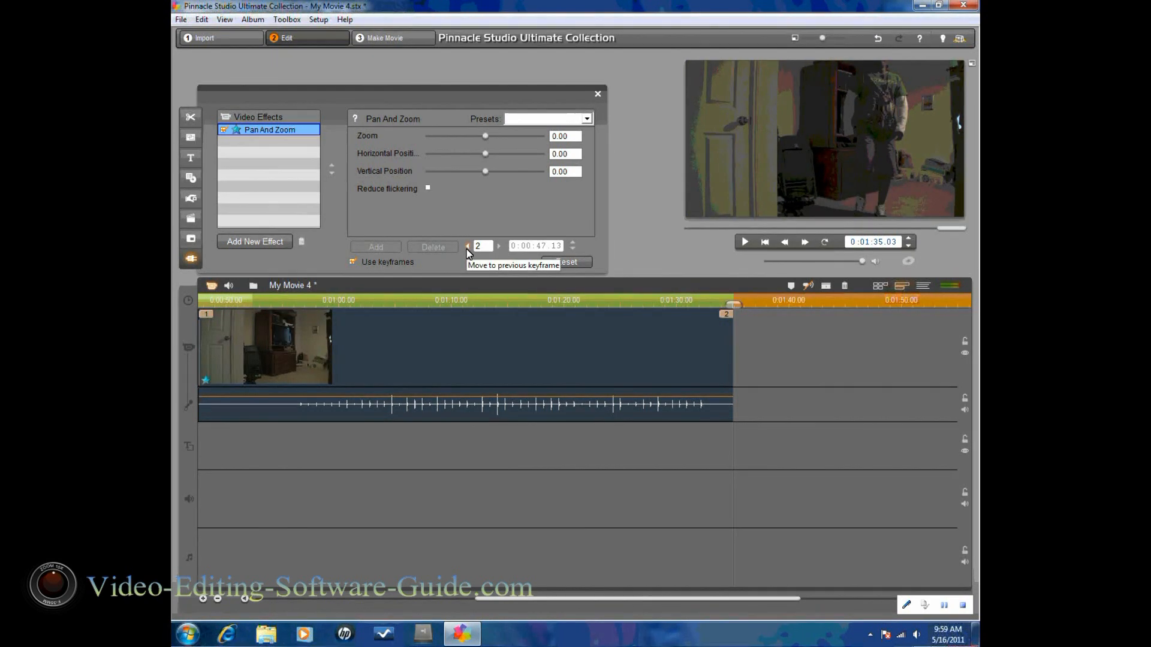
{"action": "left_click", "coordinate": [468, 245]}
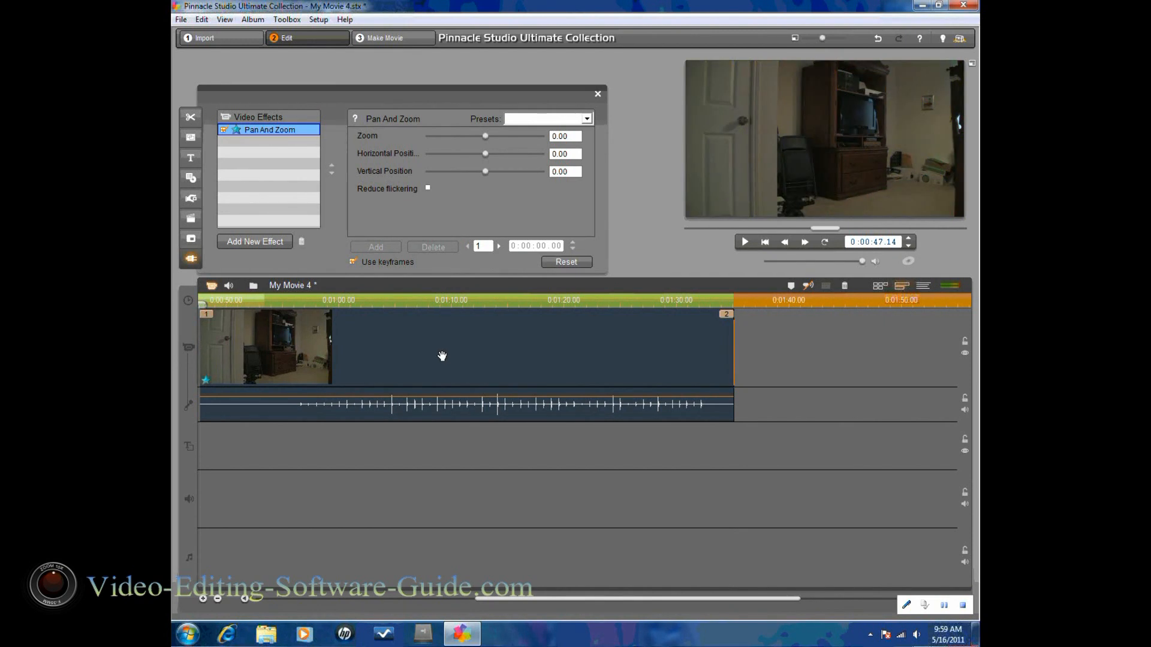
{"action": "mouse_move", "coordinate": [491, 349]}
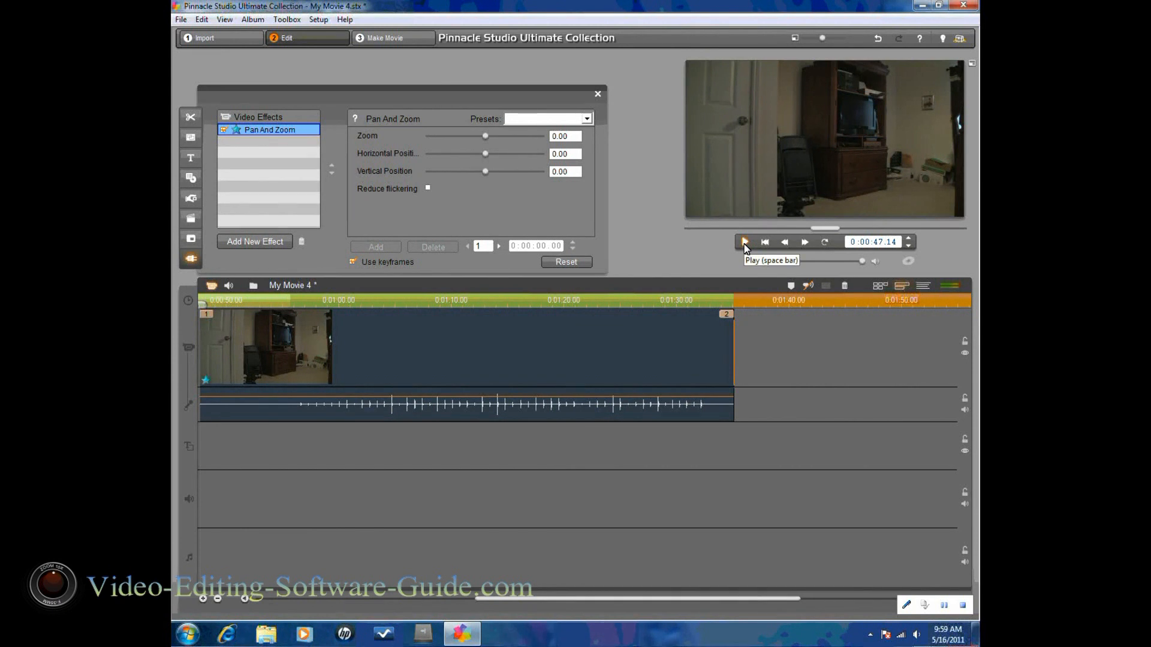
- Add a keyframe at 0:00:10.18 where the subject appears, then scrub to about 15 seconds
{"action": "left_click", "coordinate": [744, 242]}
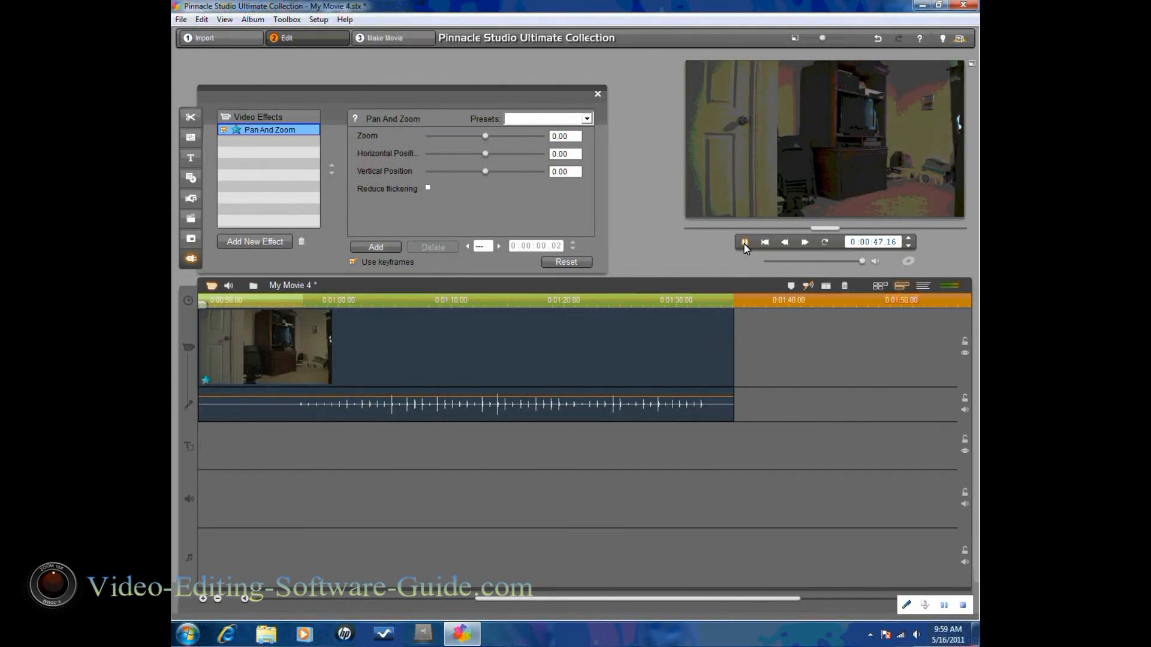
{"action": "left_click", "coordinate": [744, 241]}
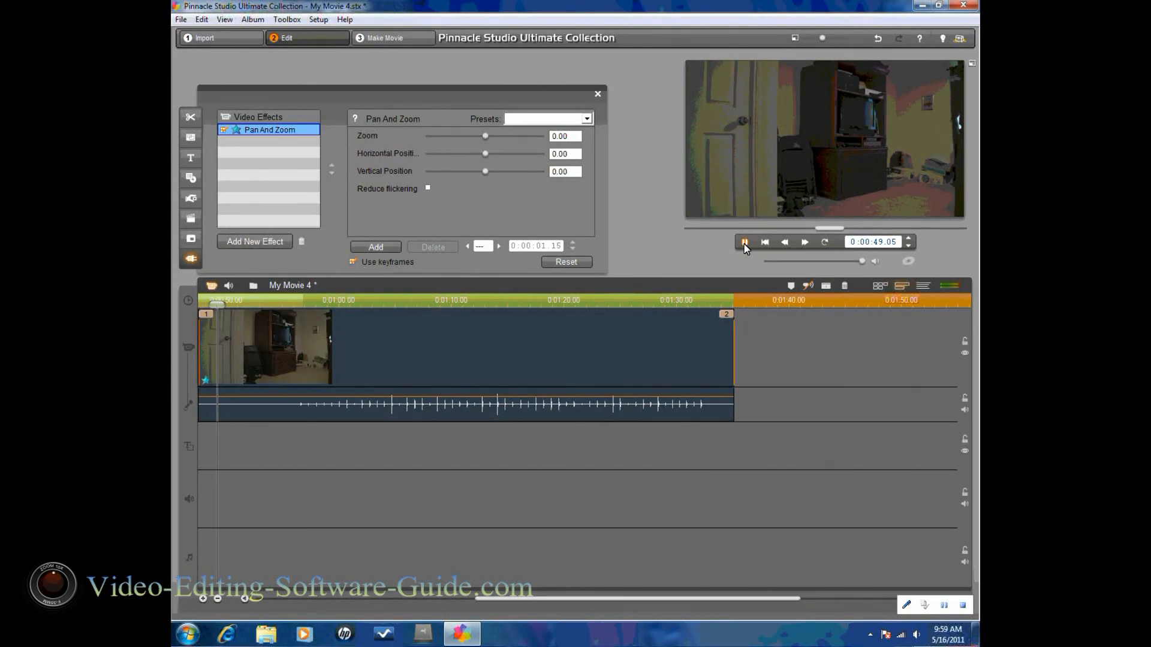
{"action": "left_click", "coordinate": [743, 241]}
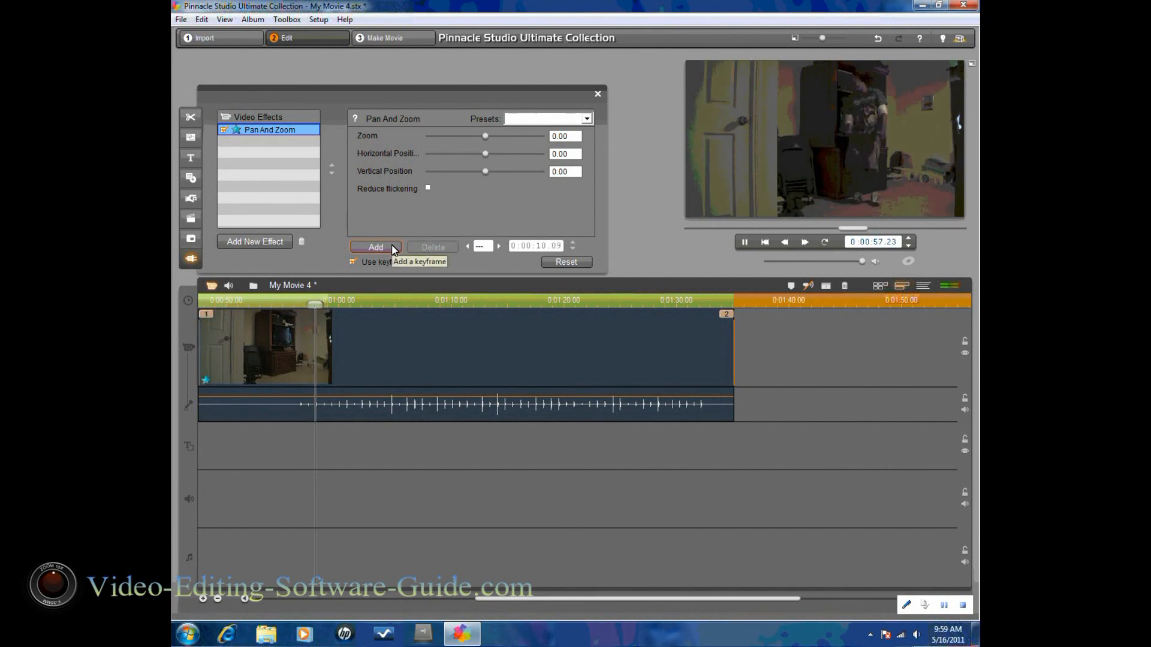
{"action": "left_click", "coordinate": [375, 246]}
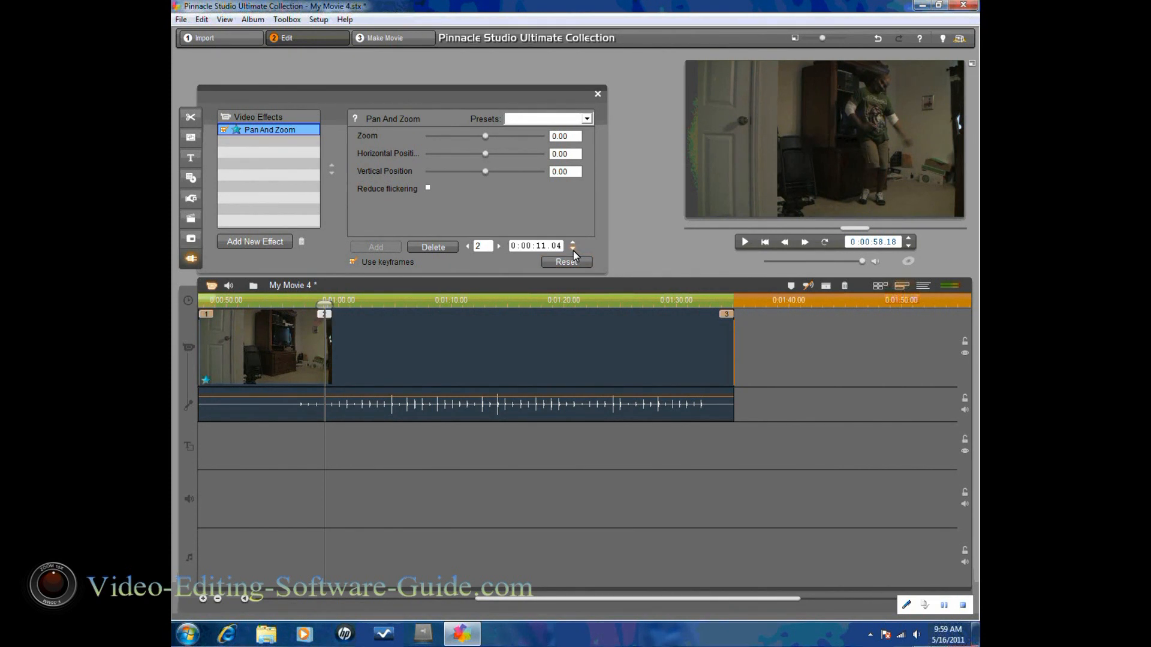
{"action": "left_click", "coordinate": [573, 249]}
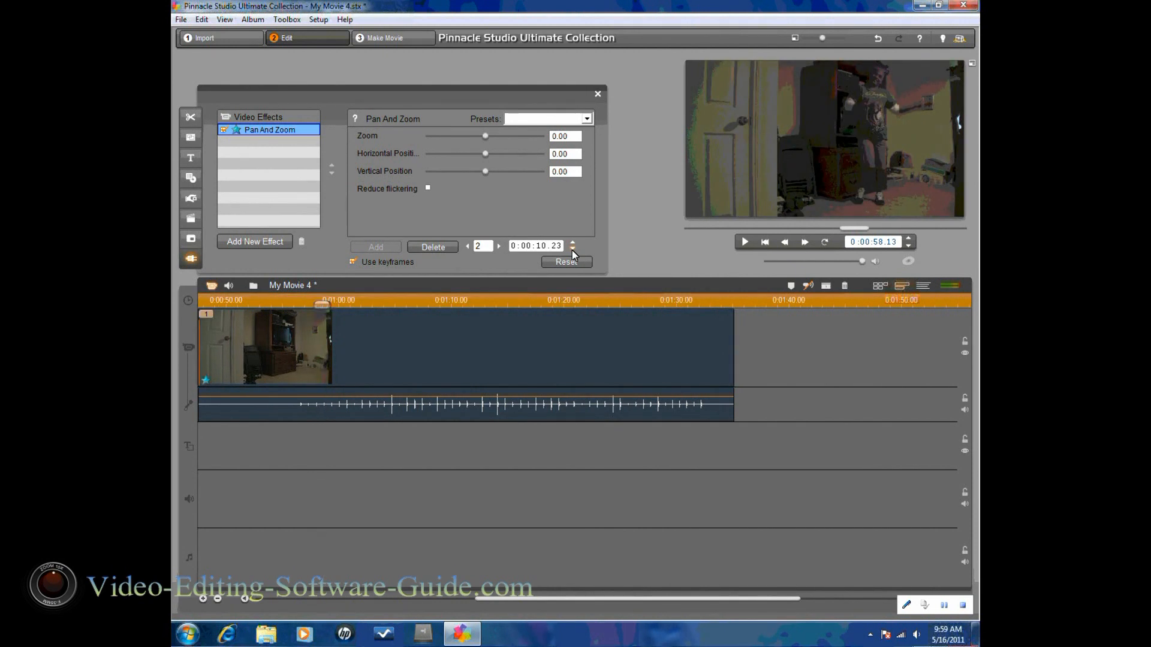
{"action": "left_click", "coordinate": [571, 249]}
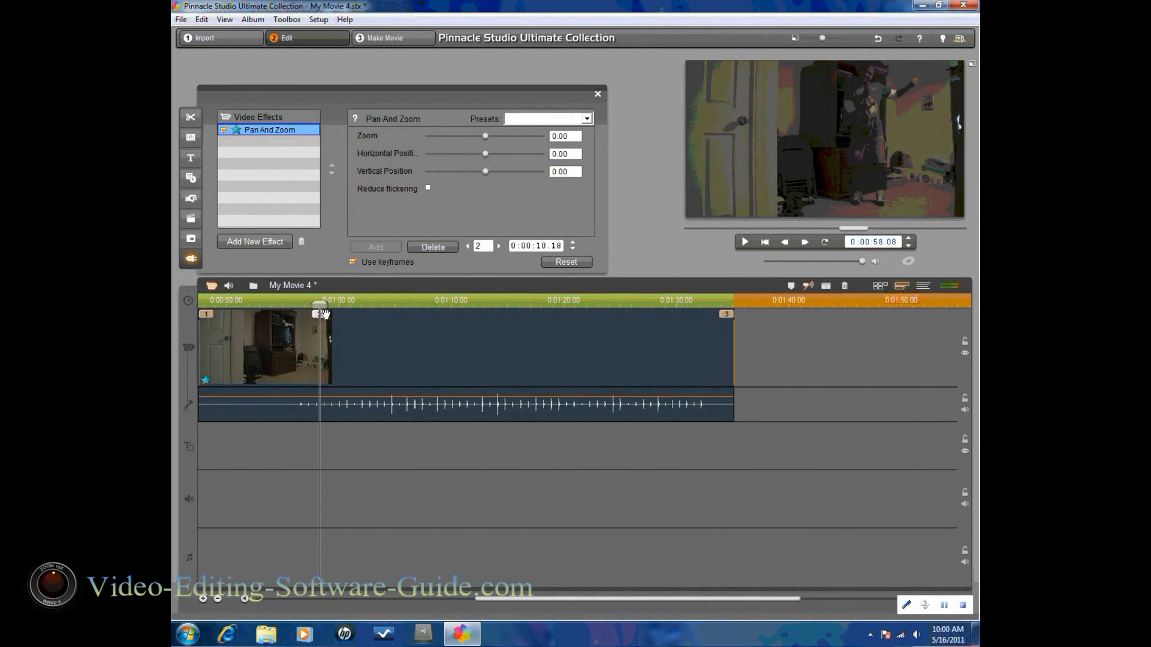
{"action": "mouse_move", "coordinate": [285, 317]}
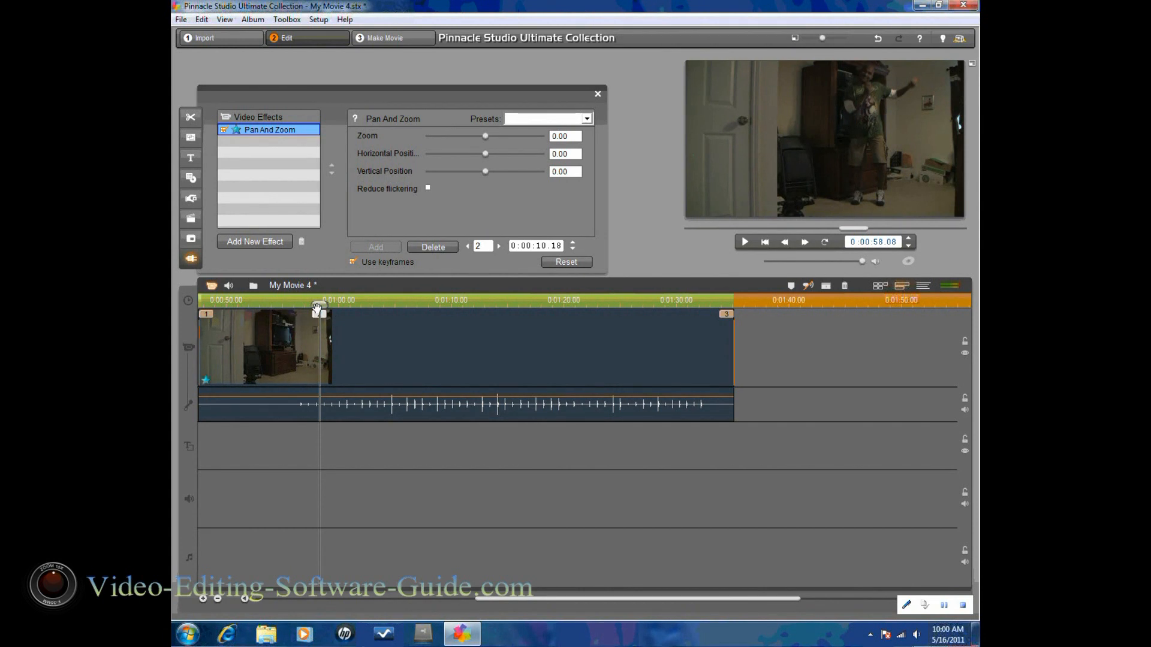
{"action": "left_click_drag", "start_coordinate": [317, 306], "coordinate": [358, 305]}
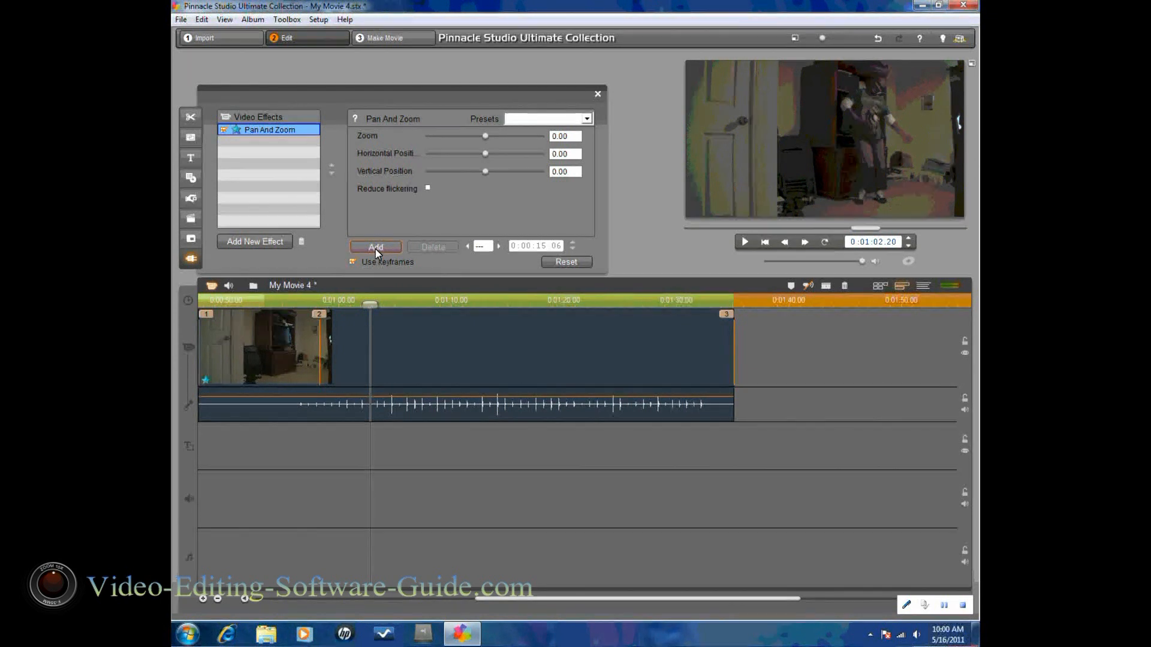
- Add keyframe 3 and set Horizontal Position -15.74 and Vertical Position 26.96 onto the feet
{"action": "left_click", "coordinate": [375, 247]}
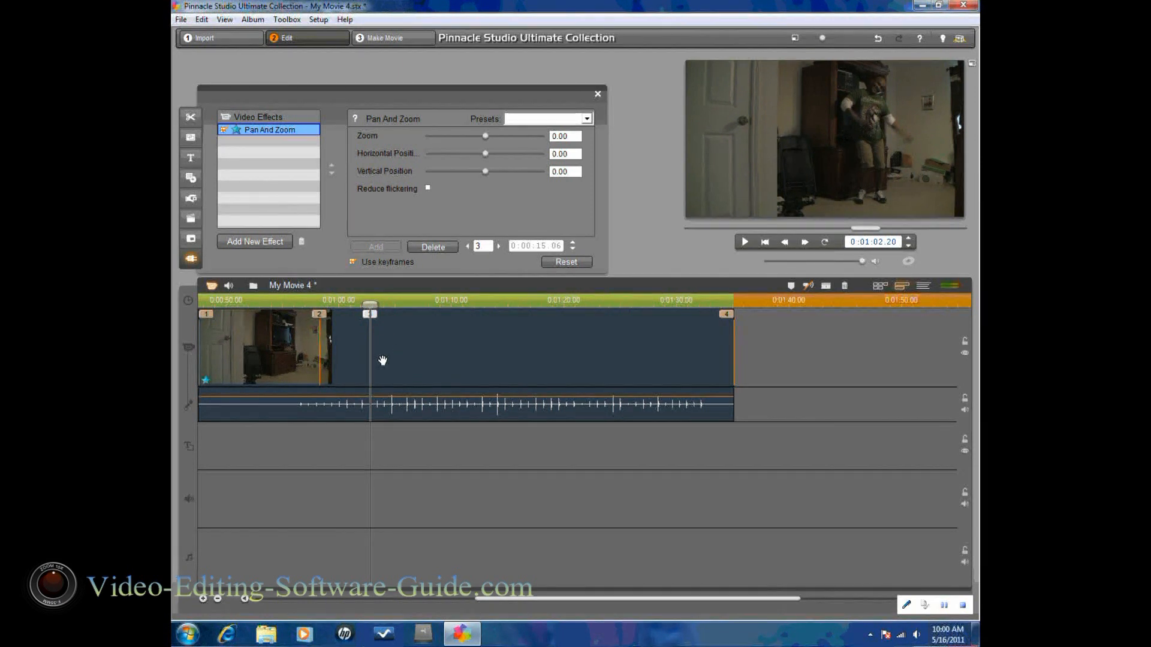
{"action": "mouse_move", "coordinate": [375, 327]}
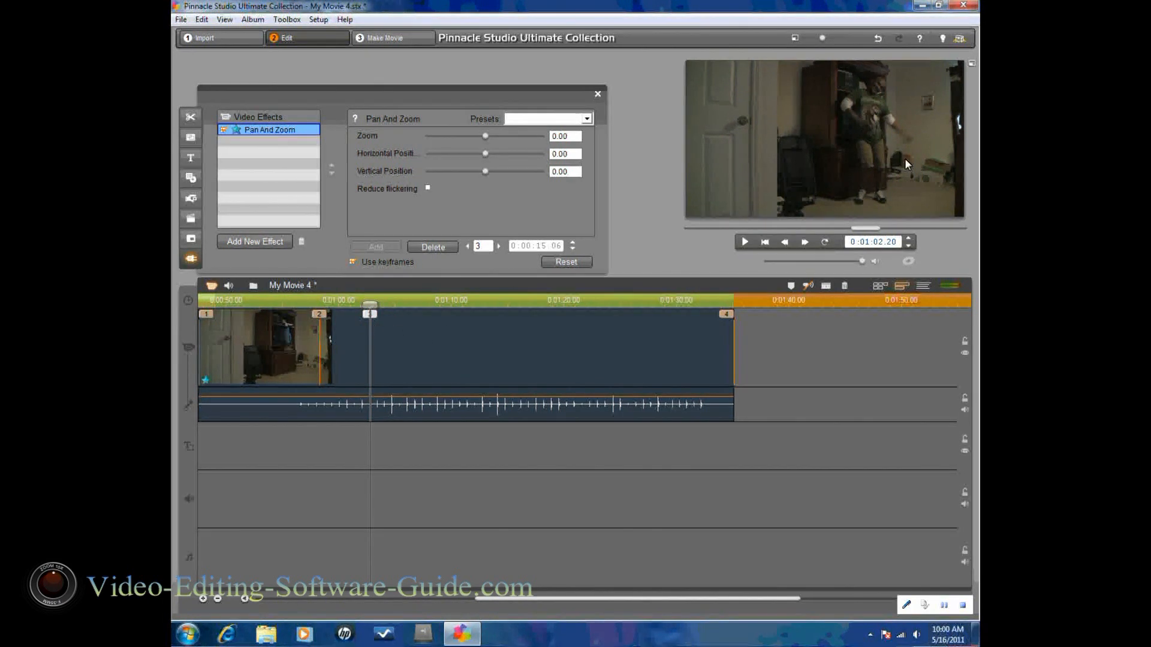
{"action": "mouse_move", "coordinate": [886, 189]}
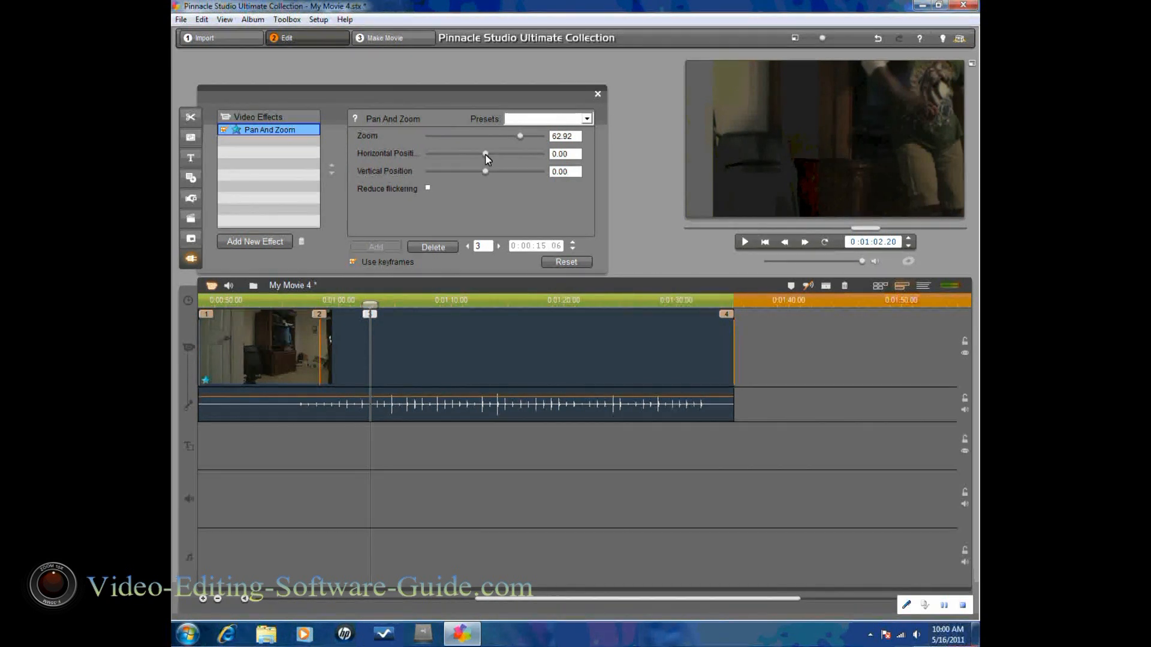
{"action": "left_click_drag", "start_coordinate": [484, 154], "coordinate": [468, 154]}
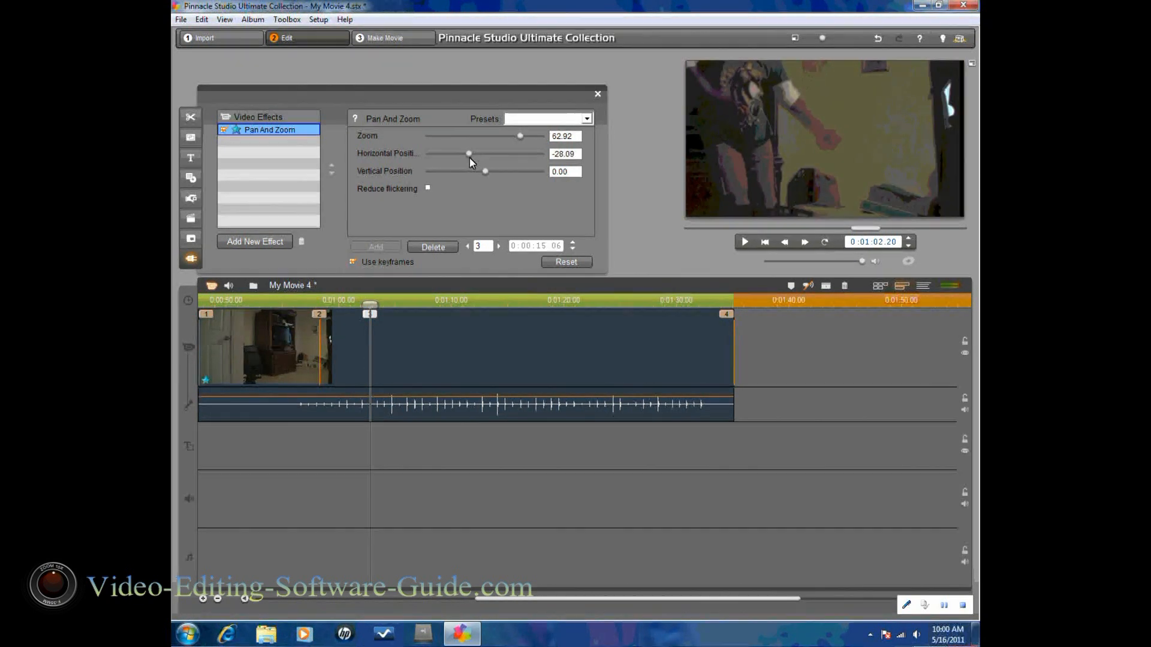
{"action": "left_click_drag", "start_coordinate": [468, 153], "coordinate": [472, 153]}
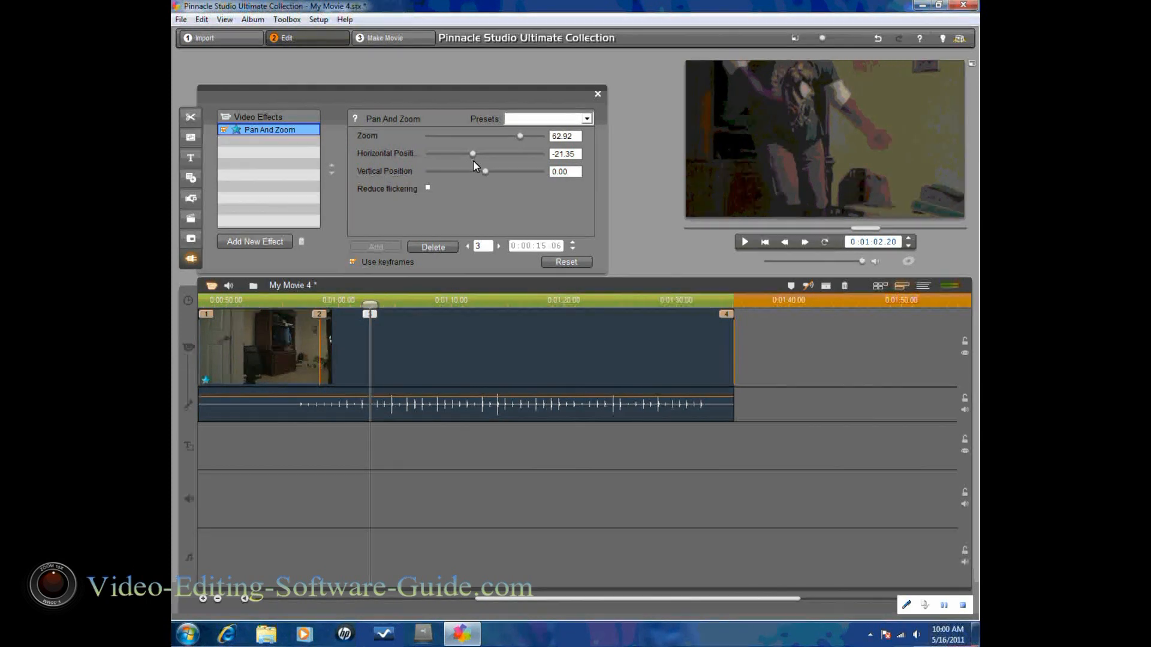
{"action": "left_click_drag", "start_coordinate": [471, 154], "coordinate": [477, 154]}
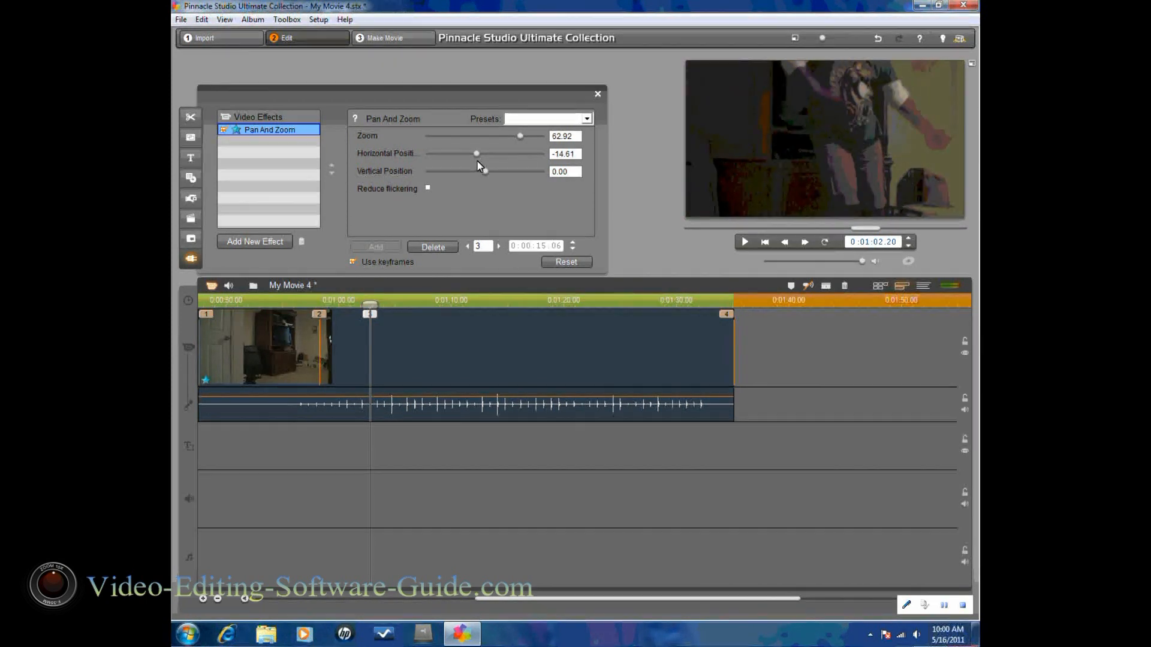
{"action": "left_click_drag", "start_coordinate": [475, 153], "coordinate": [474, 153]}
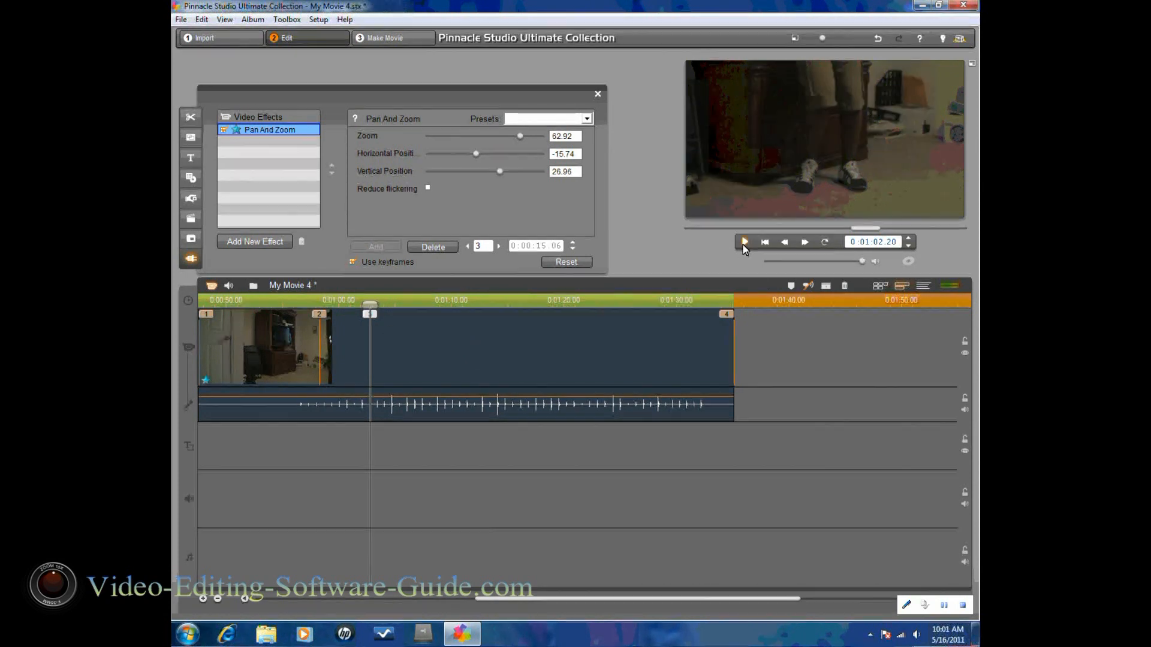
- Preview the pan from keyframe 3 and stop around 1:07
{"action": "left_click", "coordinate": [743, 243]}
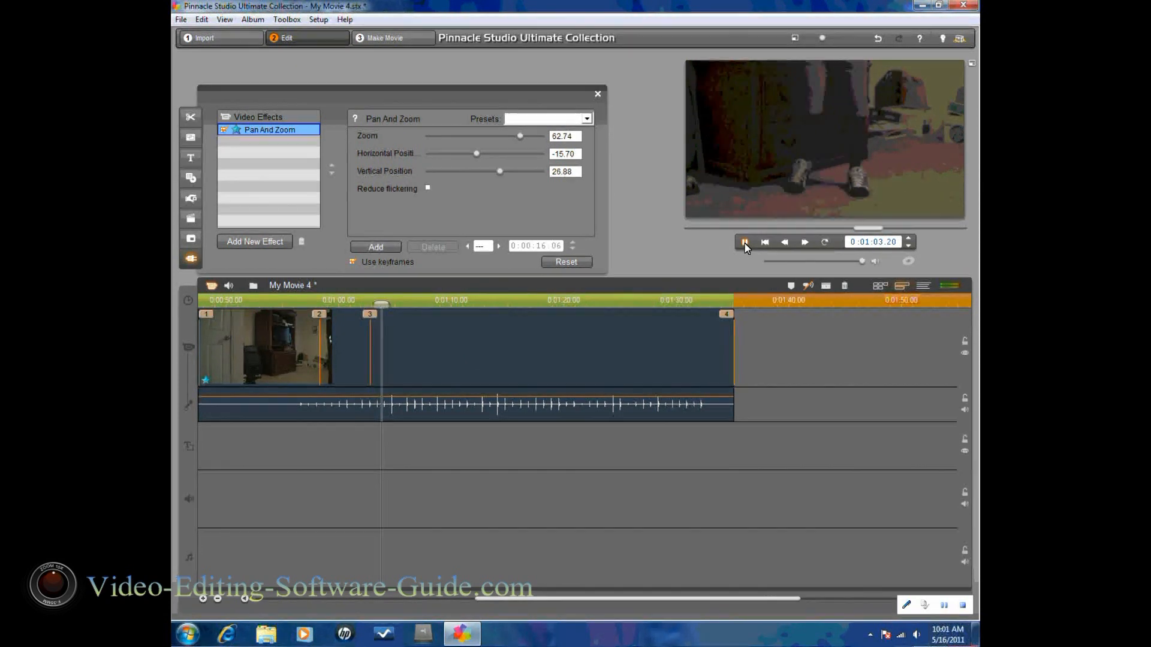
{"action": "left_click", "coordinate": [743, 242]}
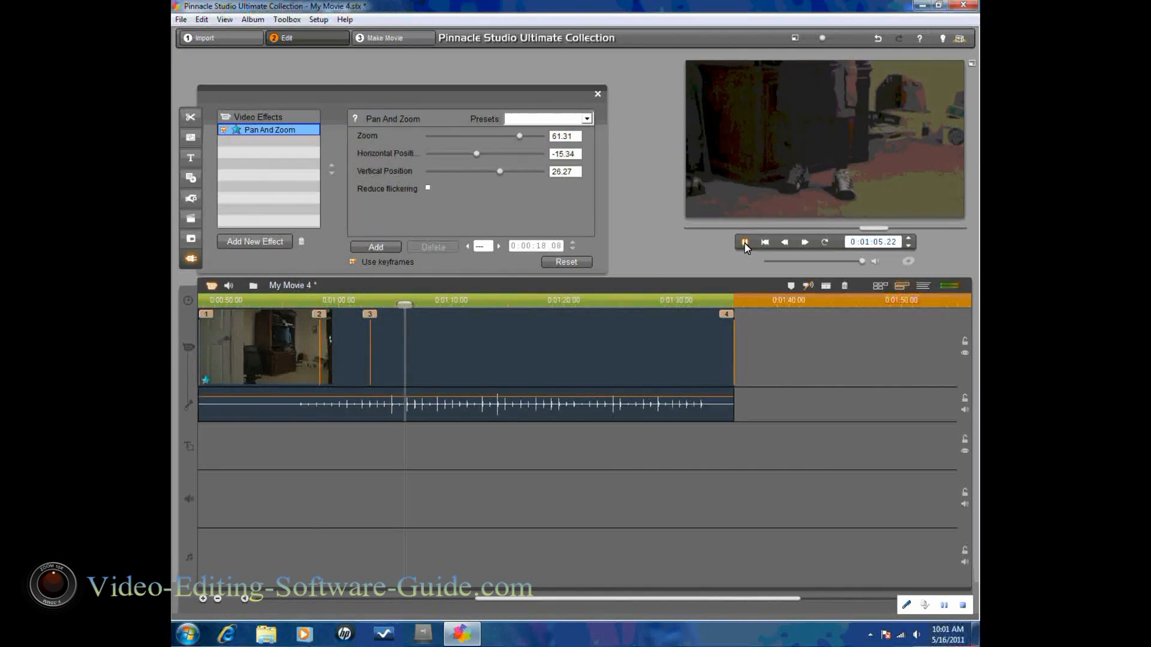
{"action": "left_click", "coordinate": [743, 241]}
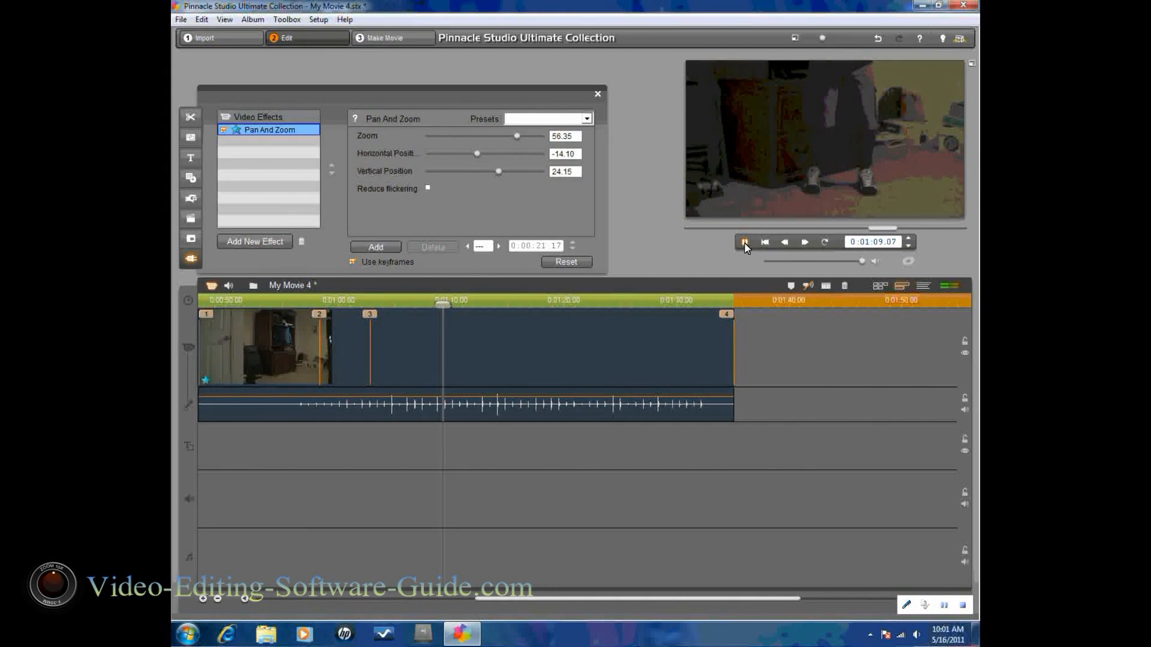
{"action": "left_click", "coordinate": [743, 242]}
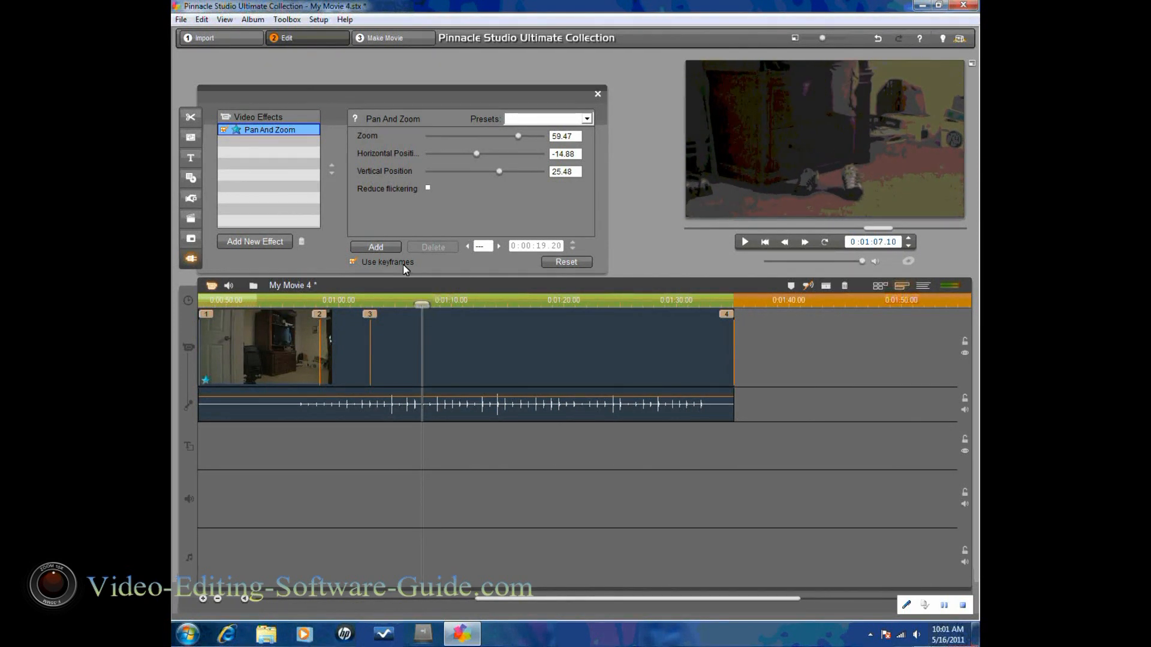
- Add keyframe 4, then move the playhead later and add keyframe 5
{"action": "left_click", "coordinate": [375, 246]}
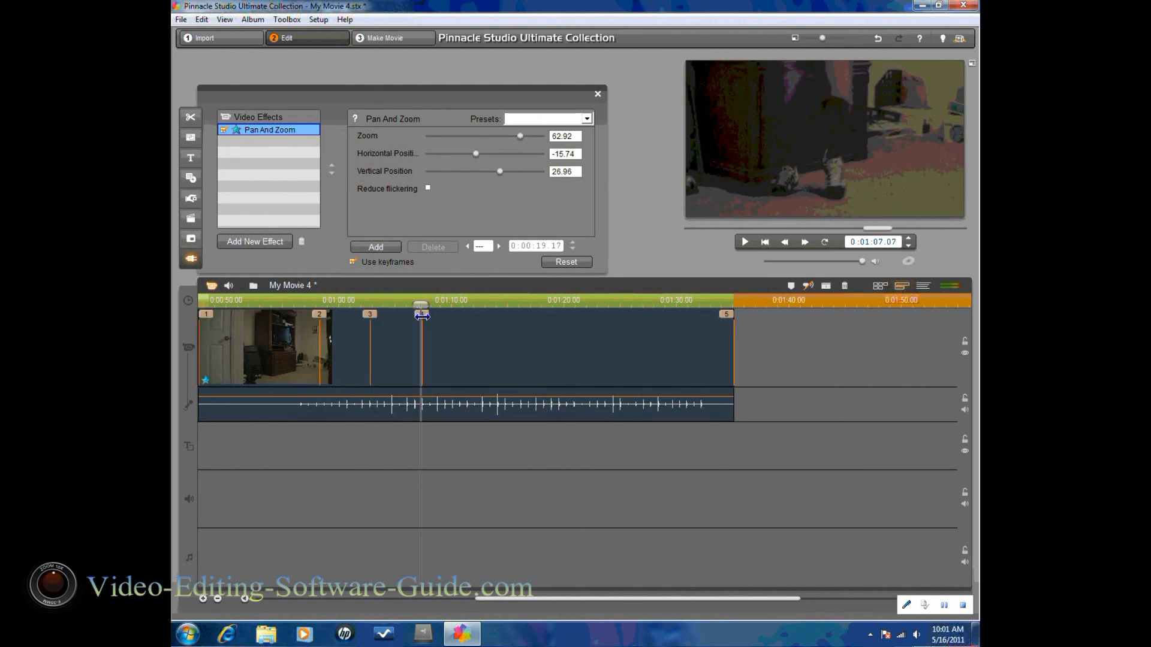
{"action": "left_click_drag", "start_coordinate": [422, 306], "coordinate": [467, 307]}
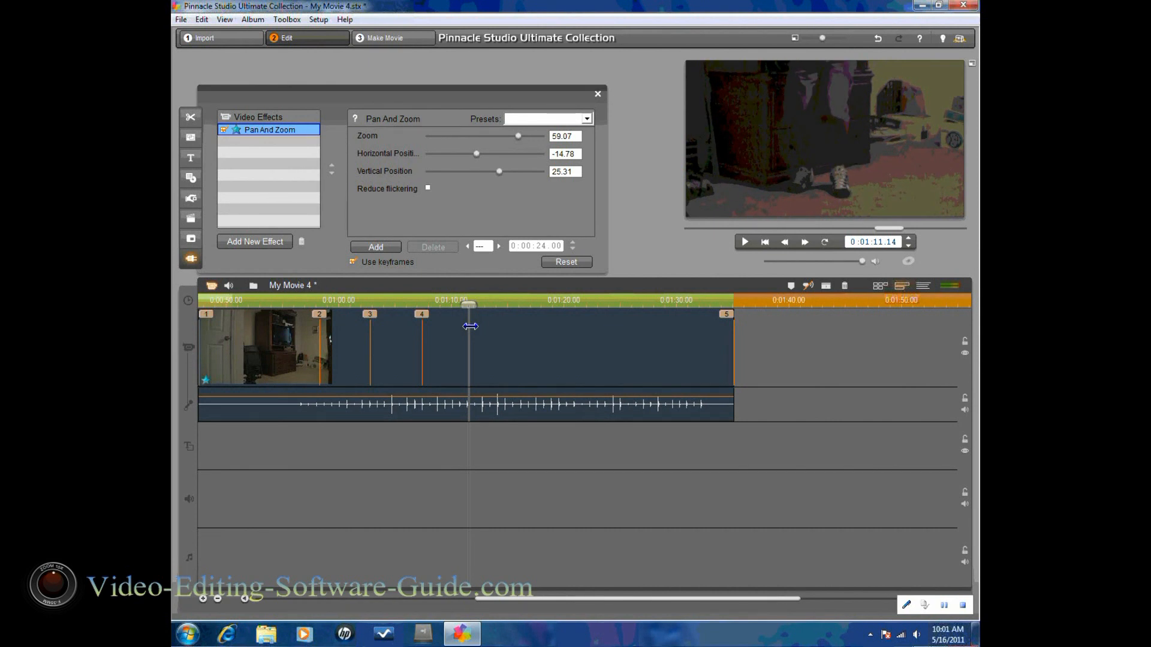
{"action": "left_click", "coordinate": [375, 246]}
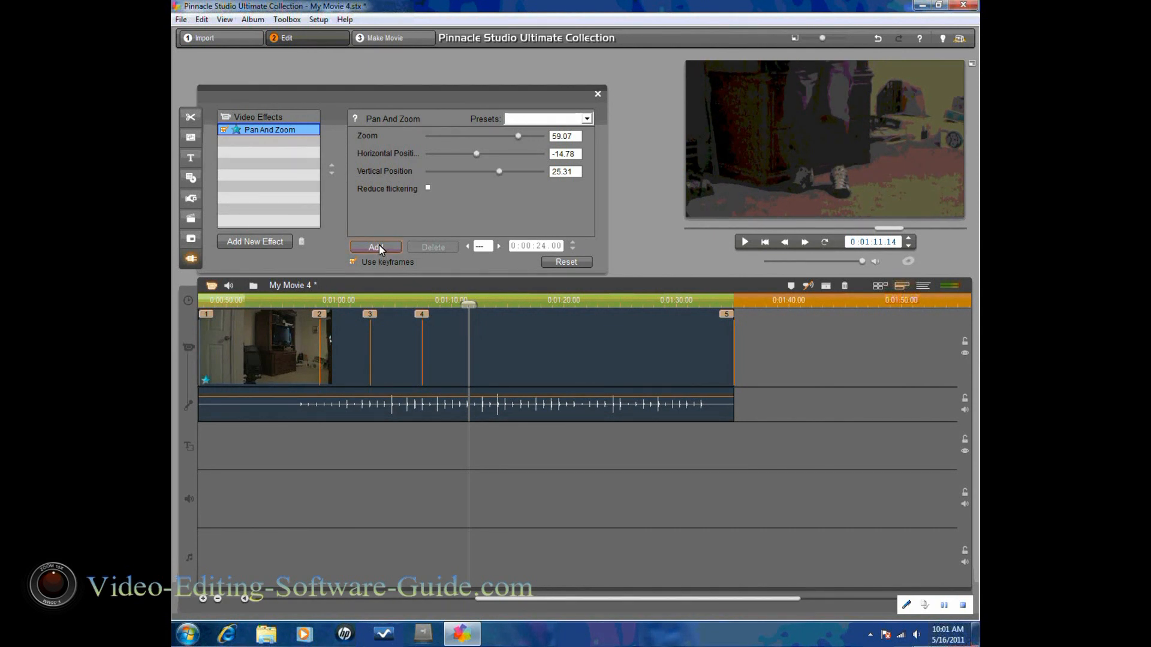
{"action": "left_click", "coordinate": [375, 246]}
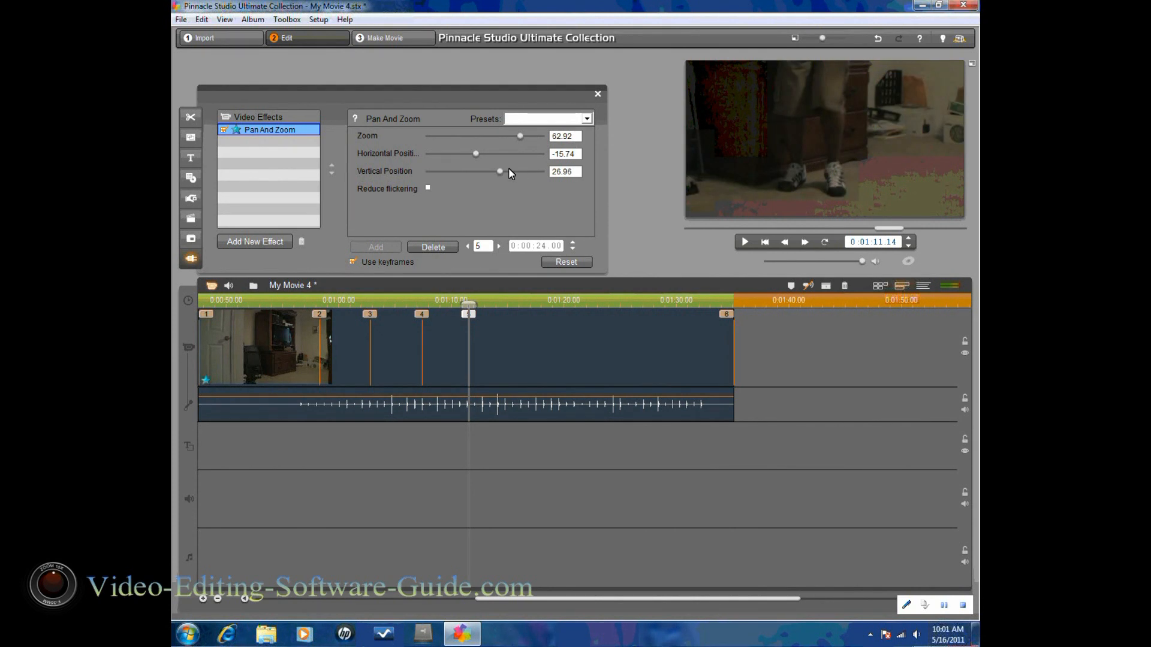
{"action": "mouse_move", "coordinate": [482, 179]}
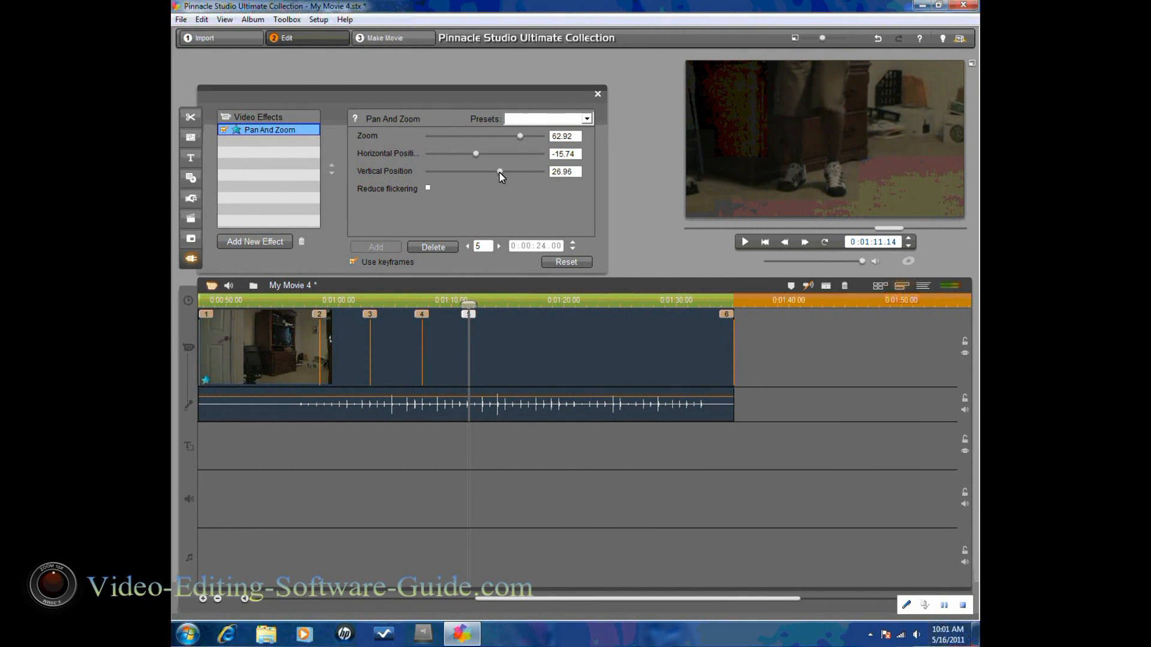
- Pan keyframe 5 up to Vertical Position -28.09 on the face, then add keyframe 6
{"action": "left_click_drag", "start_coordinate": [499, 171], "coordinate": [478, 170]}
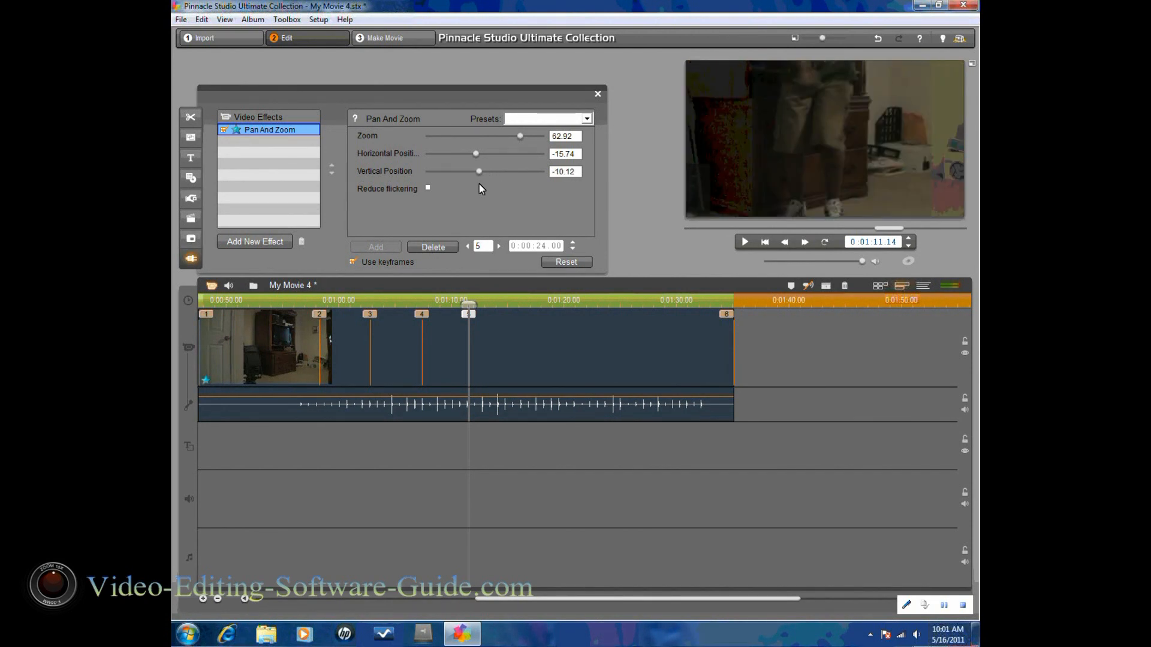
{"action": "left_click_drag", "start_coordinate": [478, 171], "coordinate": [467, 171]}
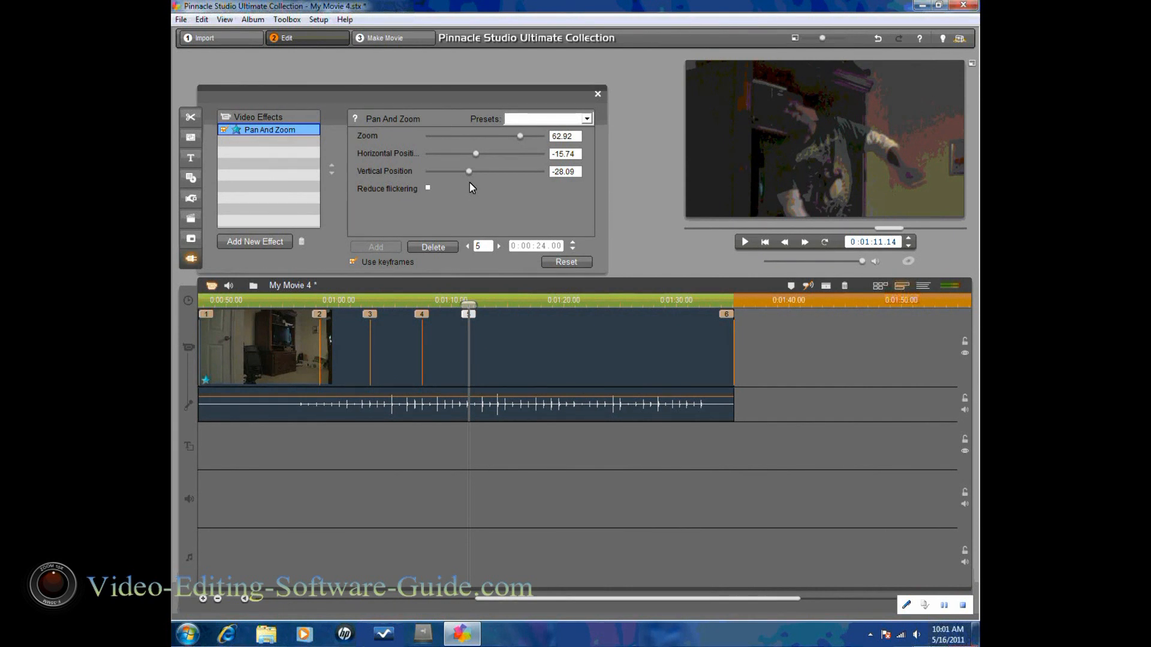
{"action": "mouse_move", "coordinate": [453, 317]}
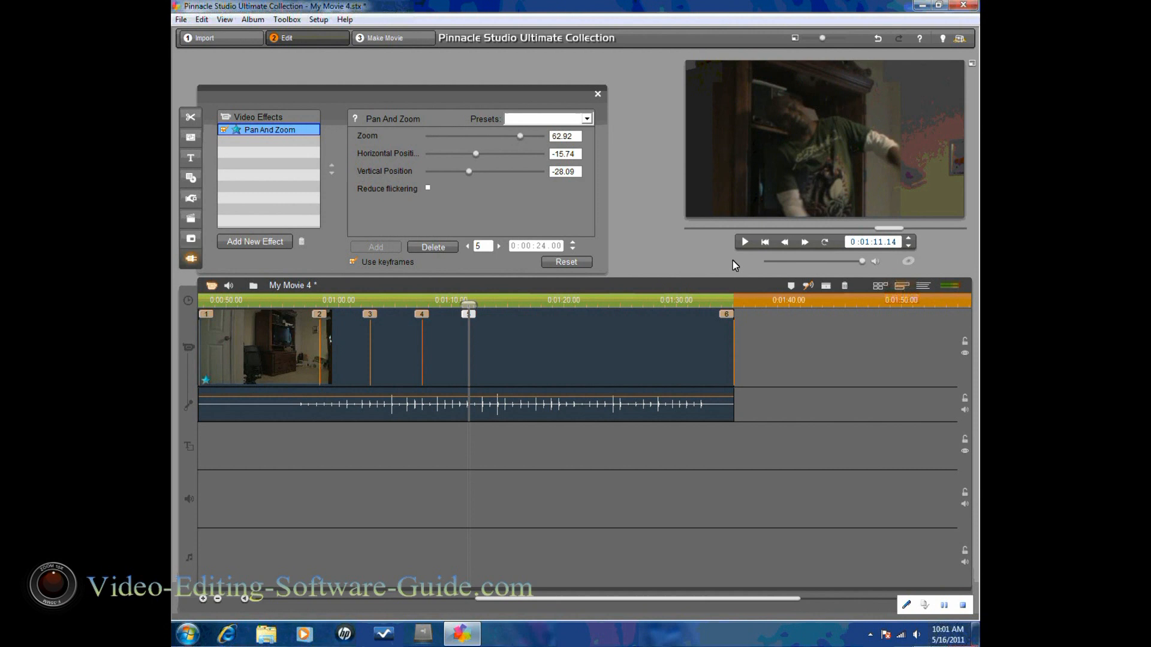
{"action": "left_click", "coordinate": [745, 241]}
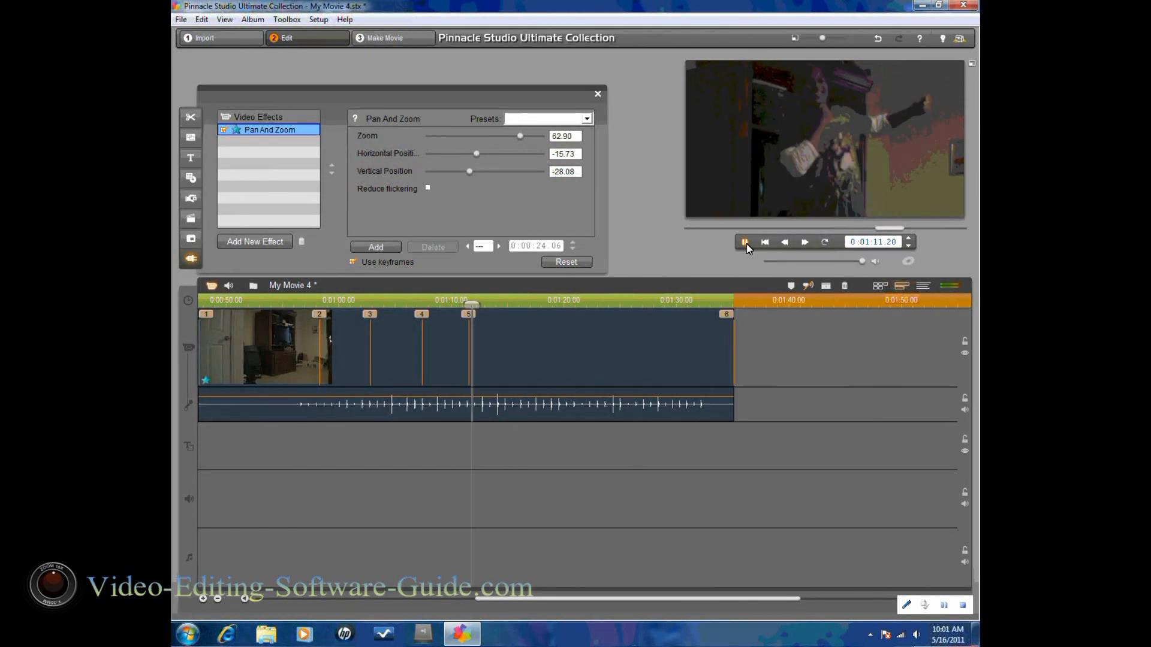
{"action": "left_click", "coordinate": [745, 241]}
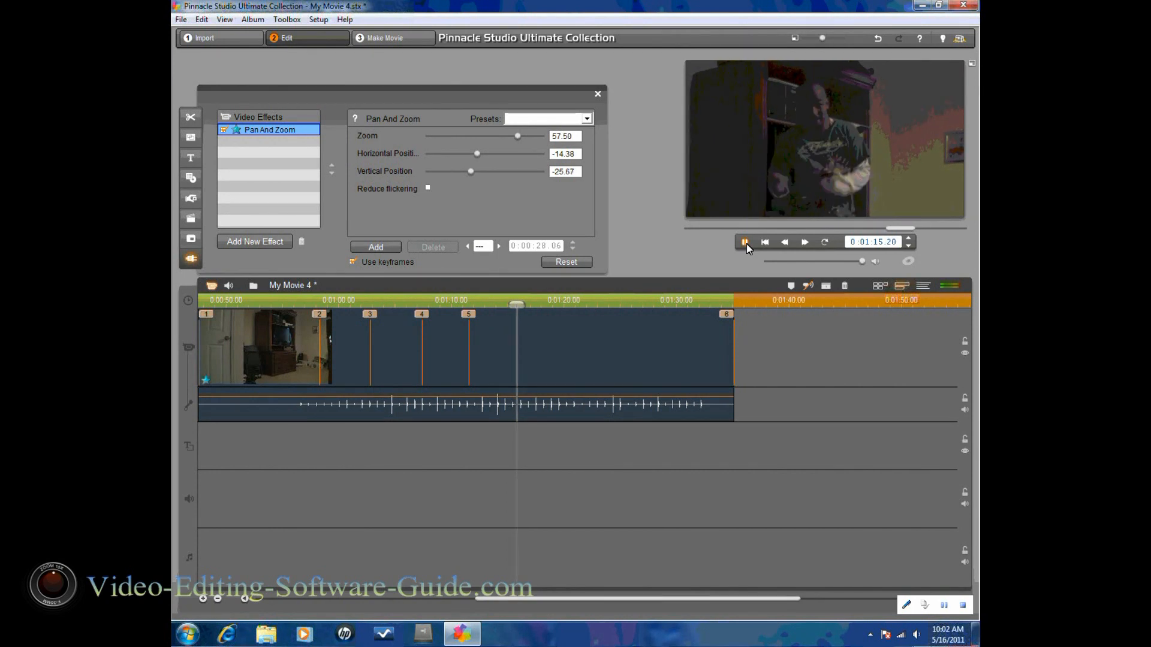
{"action": "left_click", "coordinate": [745, 241]}
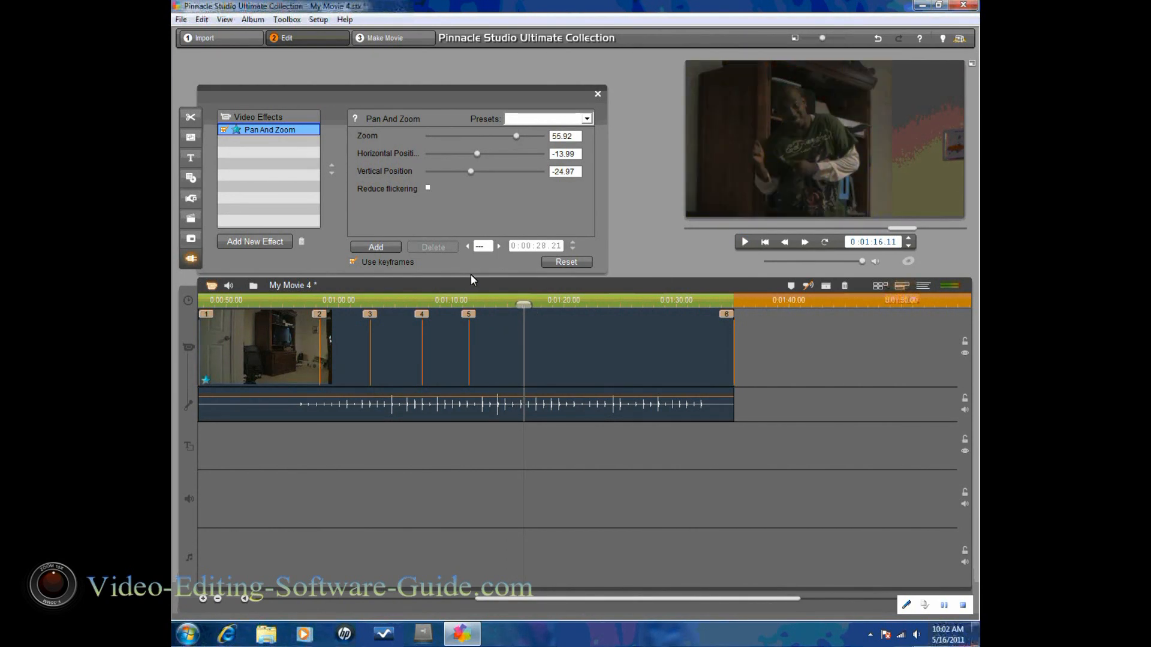
{"action": "left_click", "coordinate": [375, 246]}
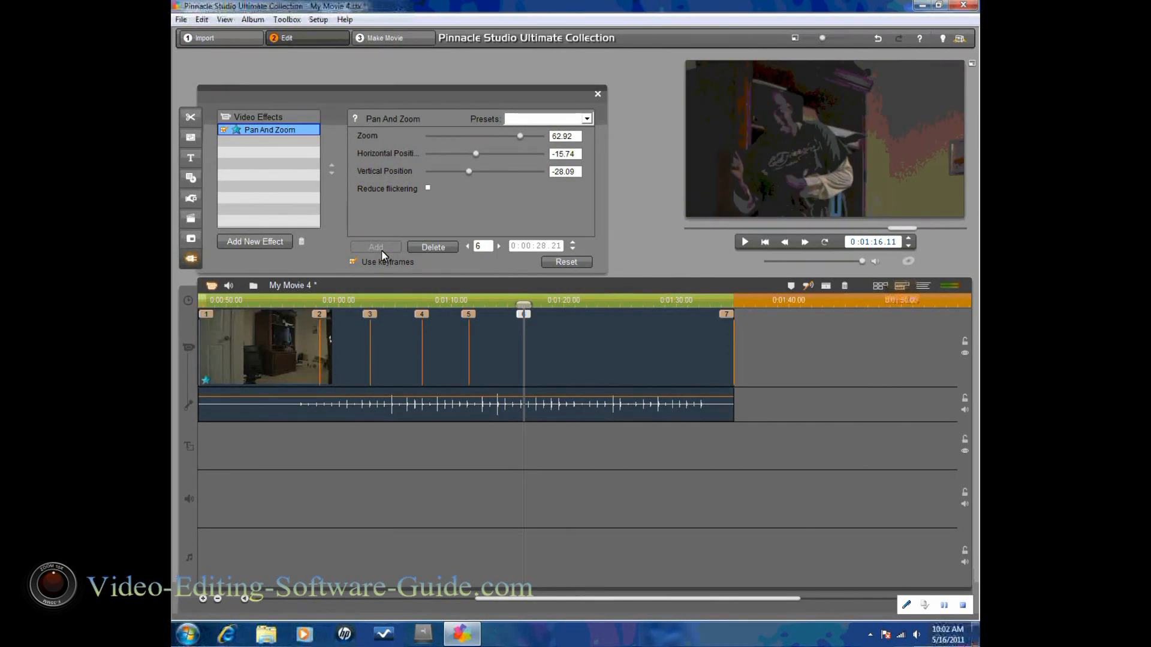
{"action": "mouse_move", "coordinate": [523, 314]}
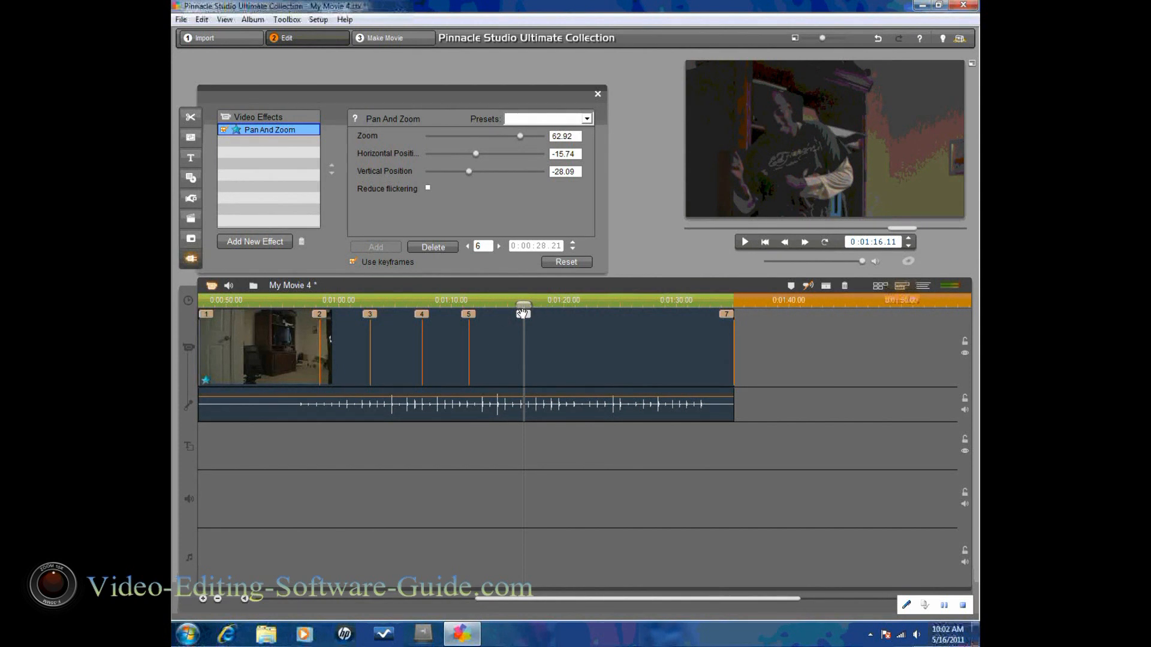
{"action": "mouse_move", "coordinate": [744, 243]}
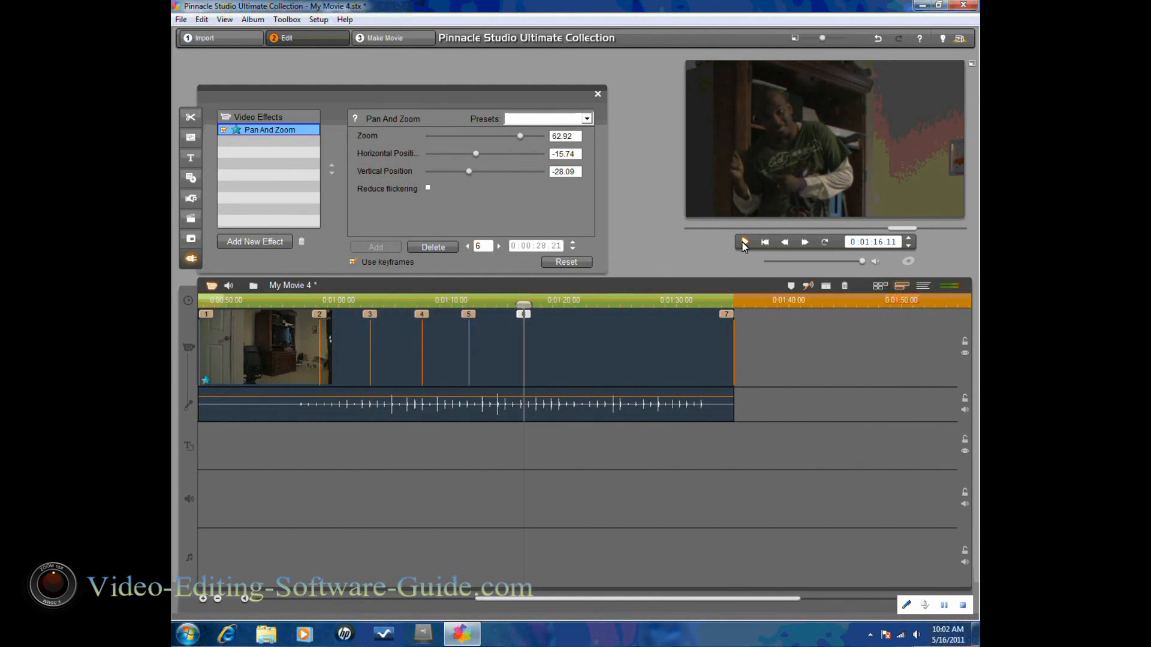
- Preview past keyframe 6 and add keyframe 7 at 1:20.22
{"action": "left_click", "coordinate": [744, 242]}
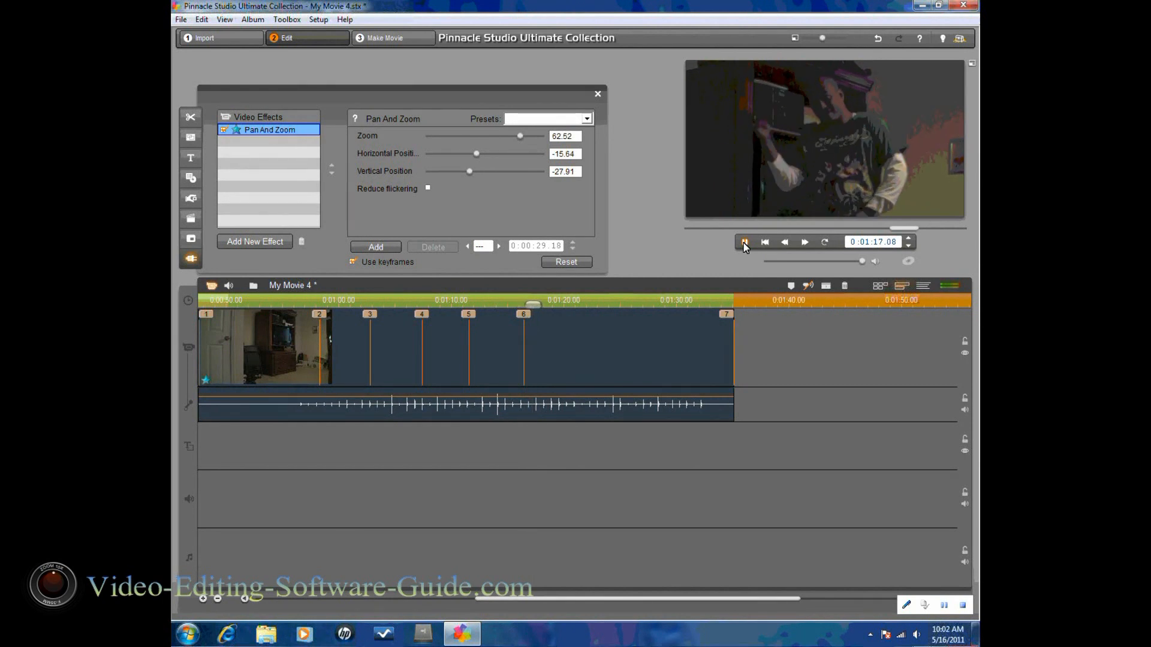
{"action": "left_click", "coordinate": [743, 243]}
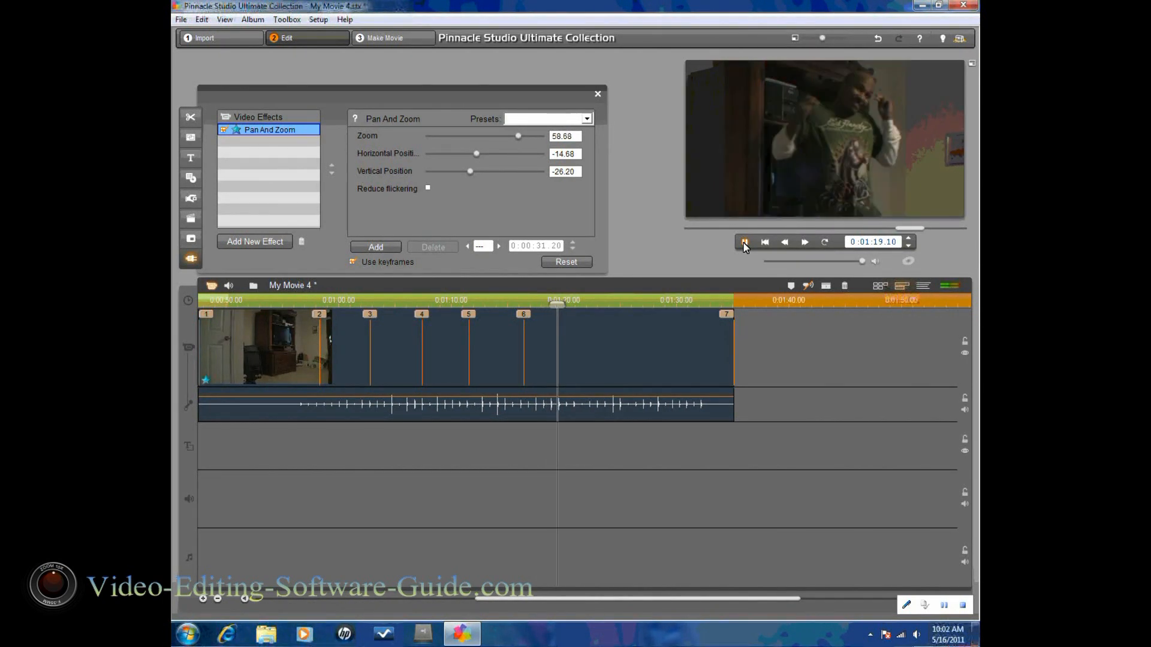
{"action": "left_click", "coordinate": [743, 241]}
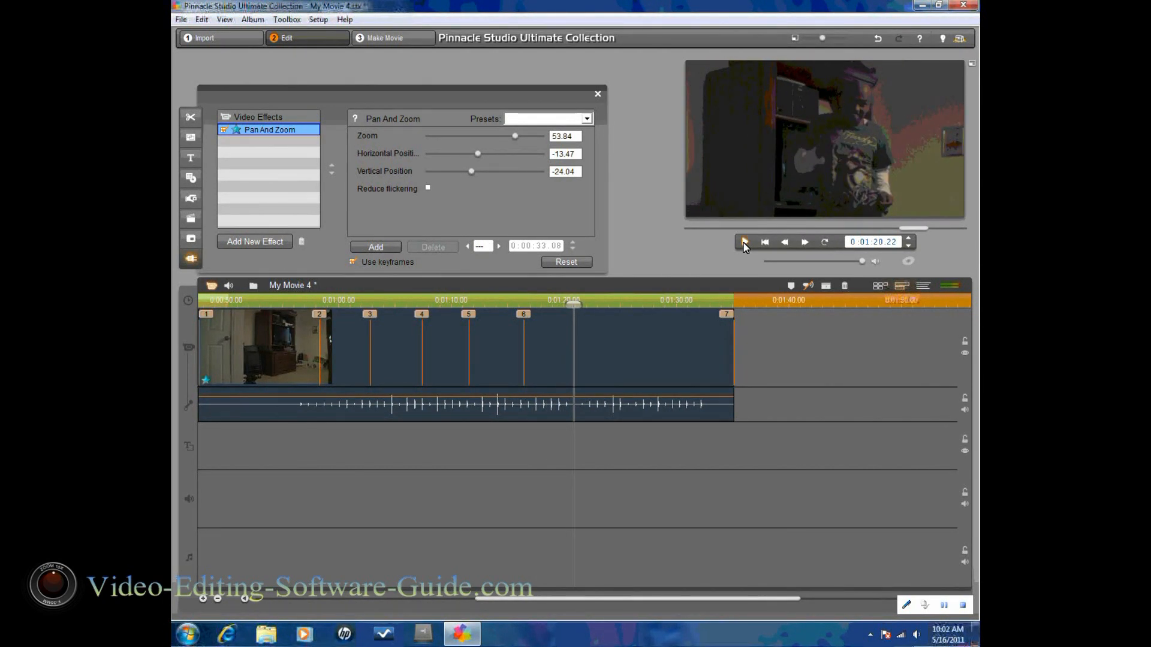
{"action": "mouse_move", "coordinate": [613, 253]}
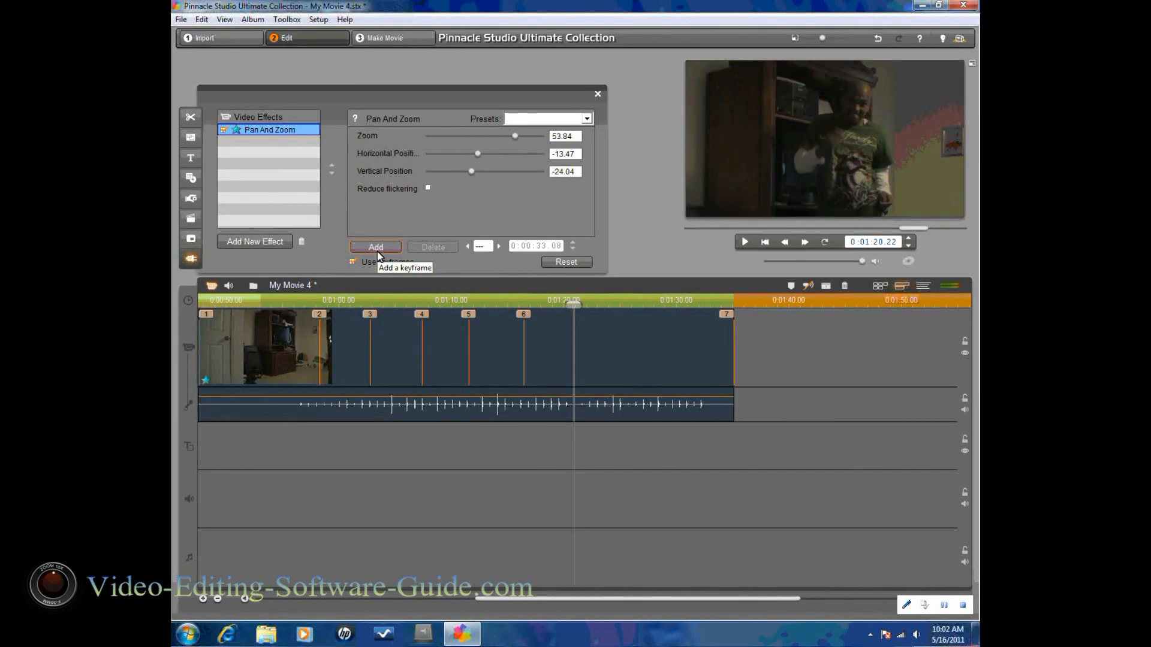
{"action": "left_click", "coordinate": [375, 246]}
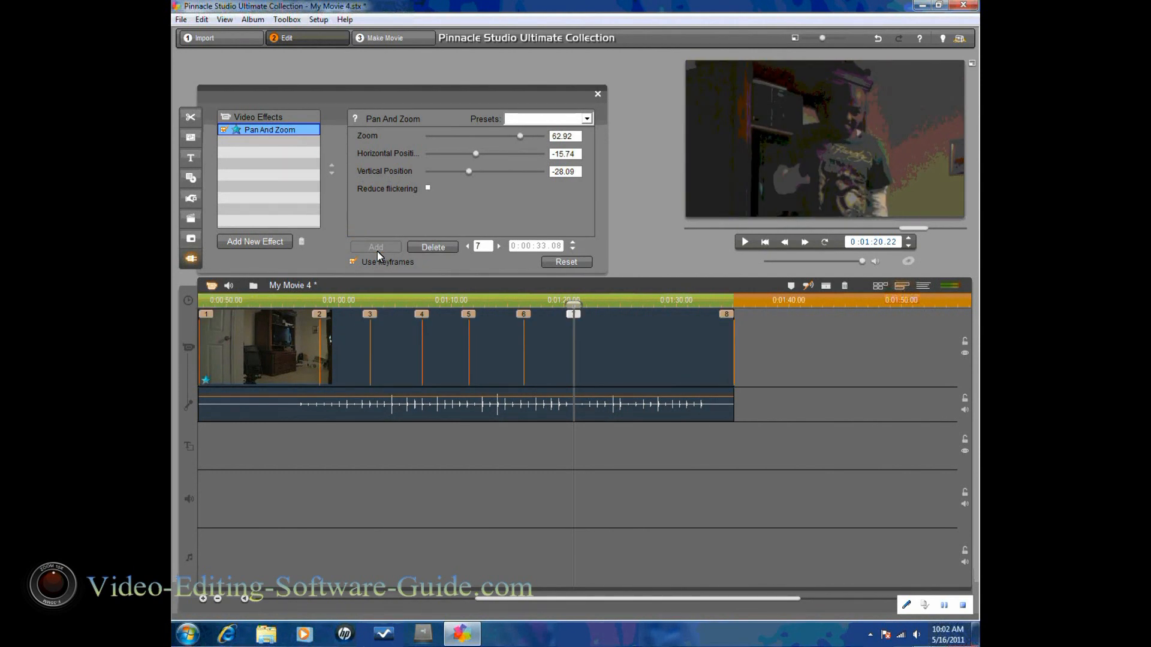
{"action": "mouse_move", "coordinate": [504, 327]}
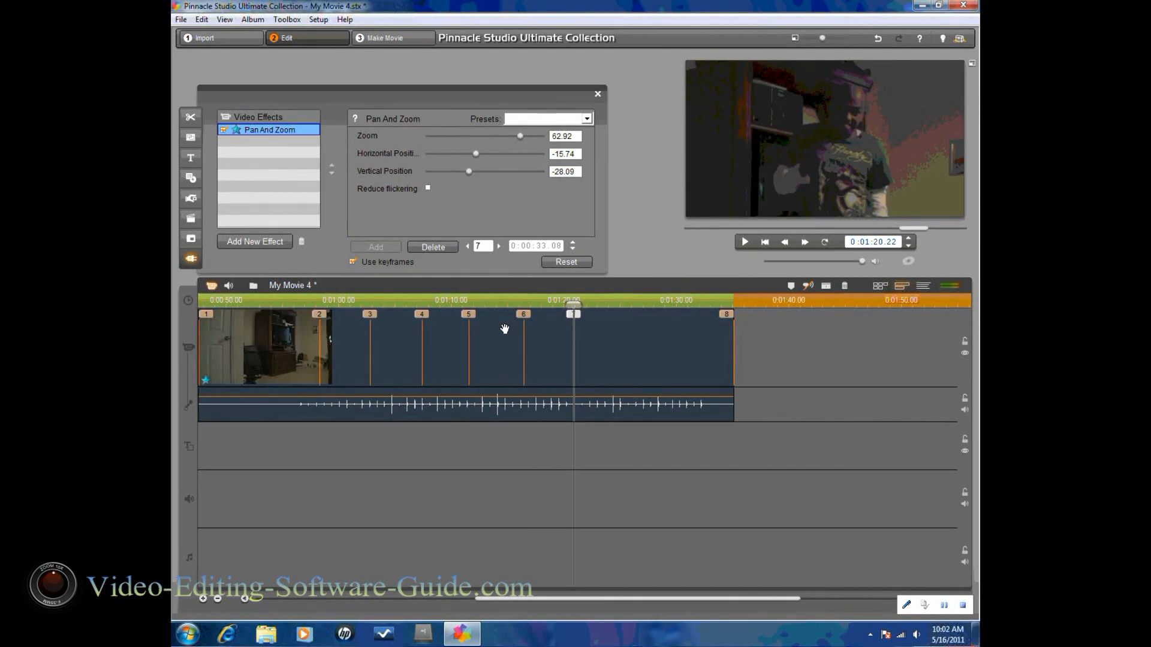
{"action": "mouse_move", "coordinate": [624, 258]}
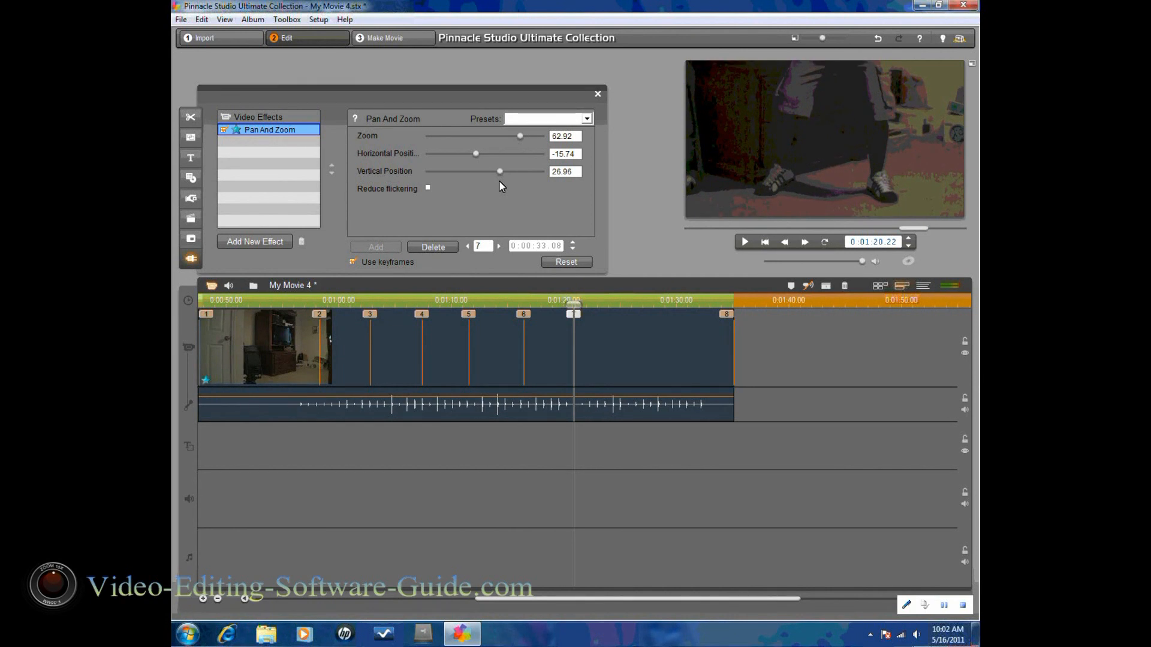
{"action": "mouse_move", "coordinate": [642, 294]}
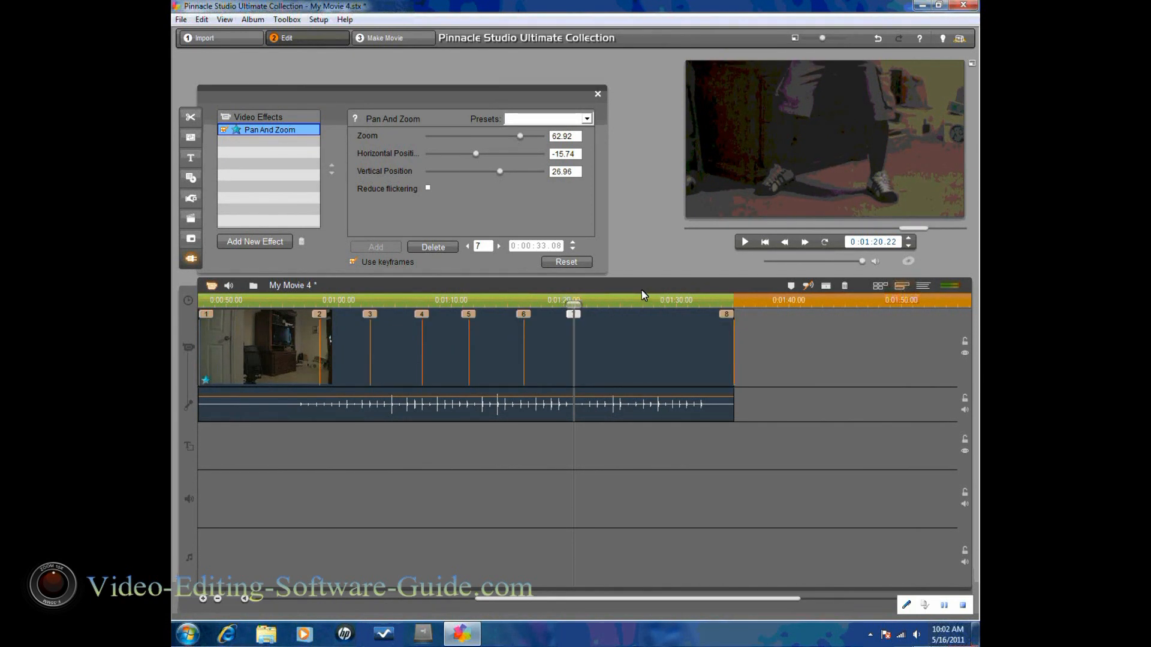
- Stop playback at 1:26.18, add keyframe 8 holding the feet close-up, and resume preview
{"action": "left_click", "coordinate": [745, 241]}
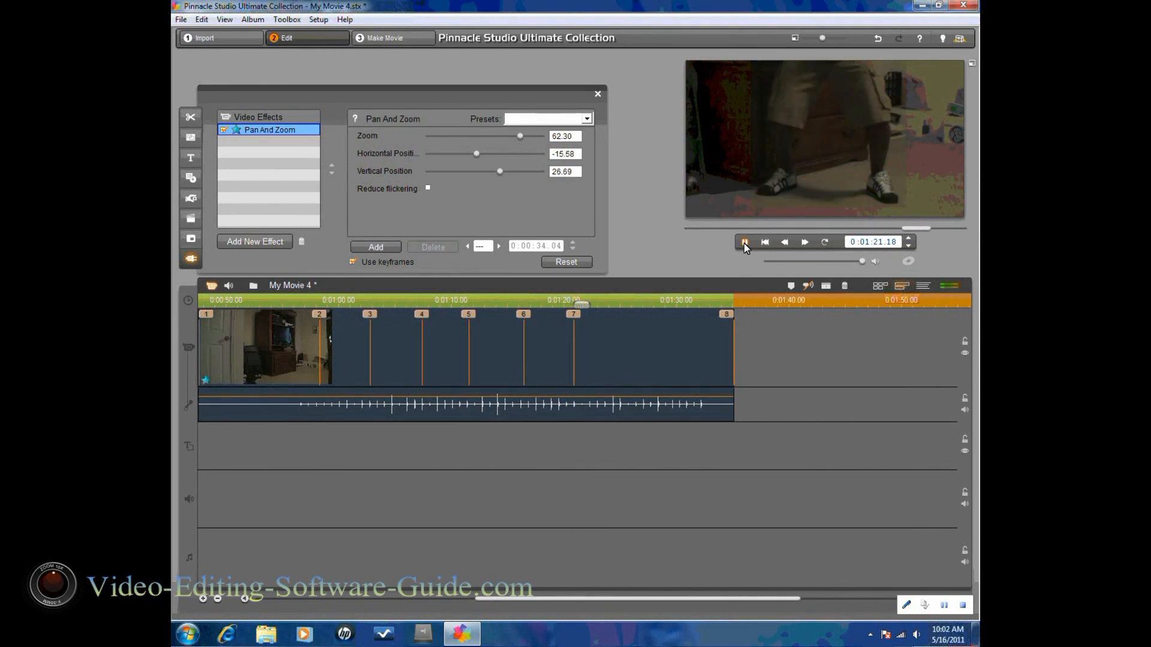
{"action": "left_click", "coordinate": [743, 242]}
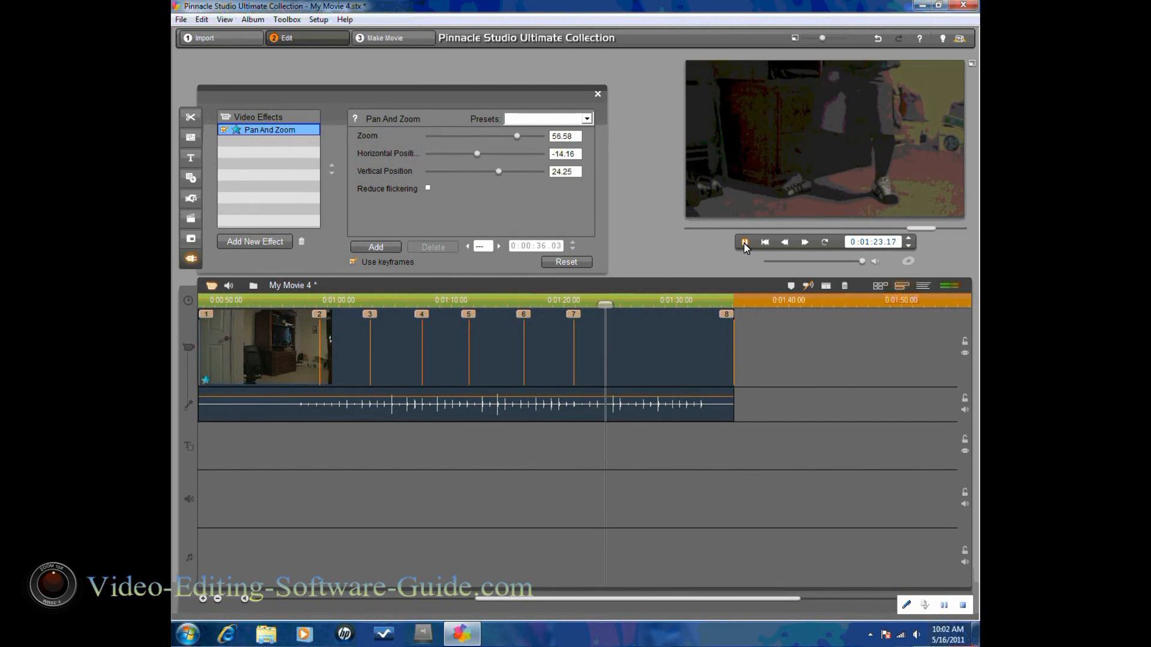
{"action": "left_click", "coordinate": [743, 242]}
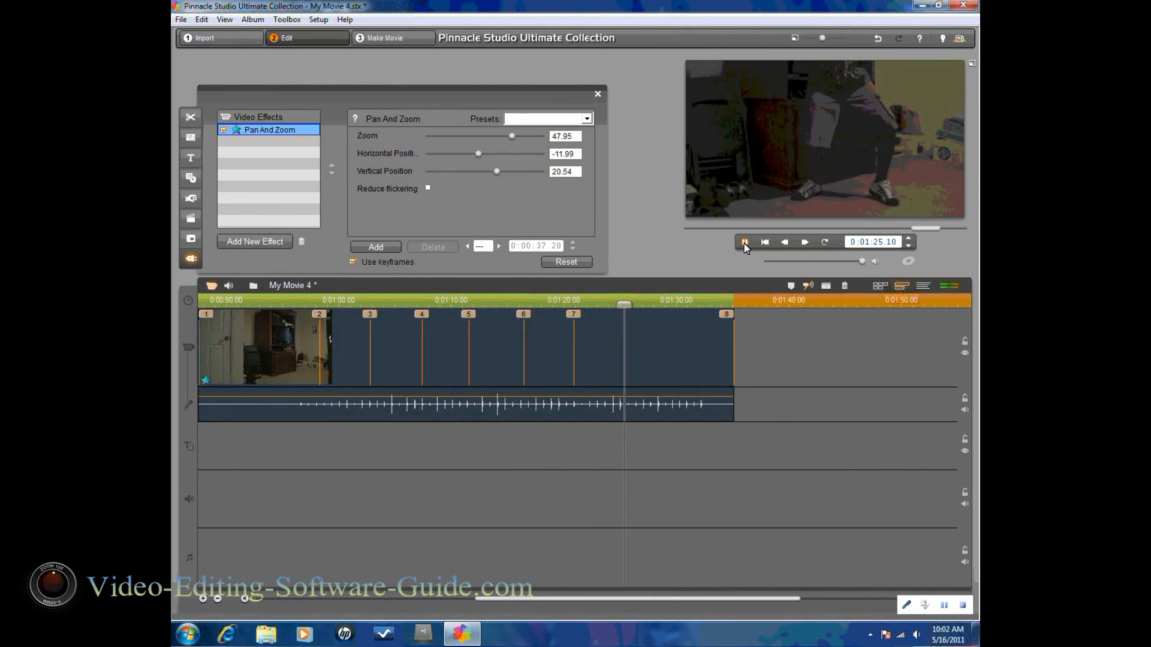
{"action": "left_click", "coordinate": [743, 241]}
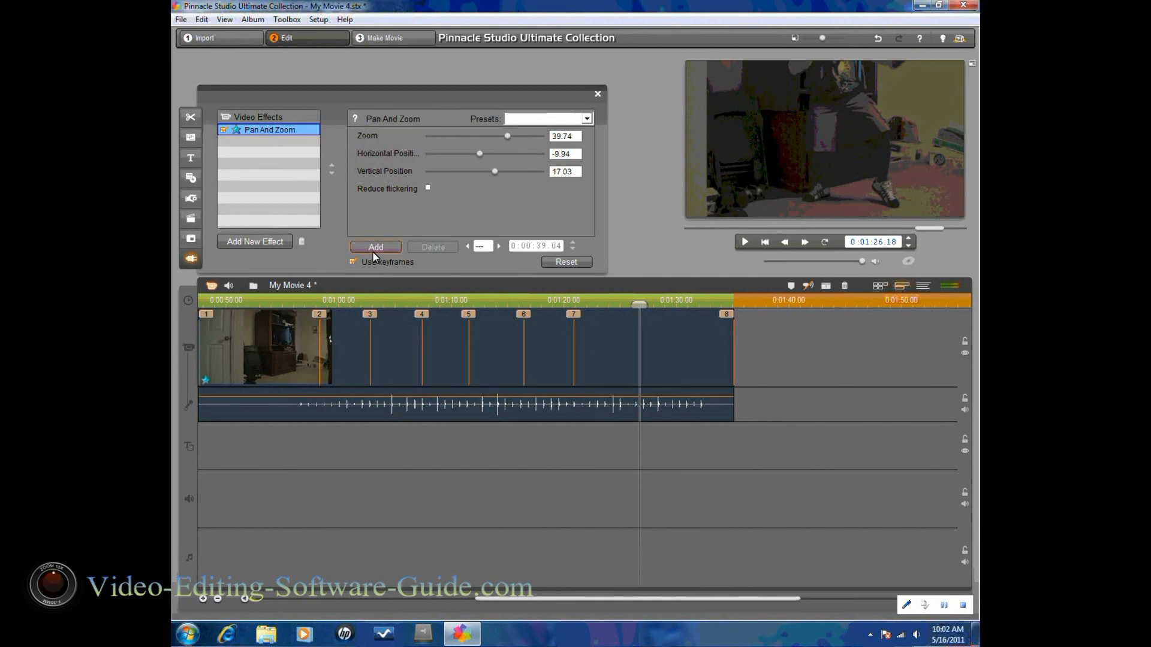
{"action": "left_click", "coordinate": [376, 247]}
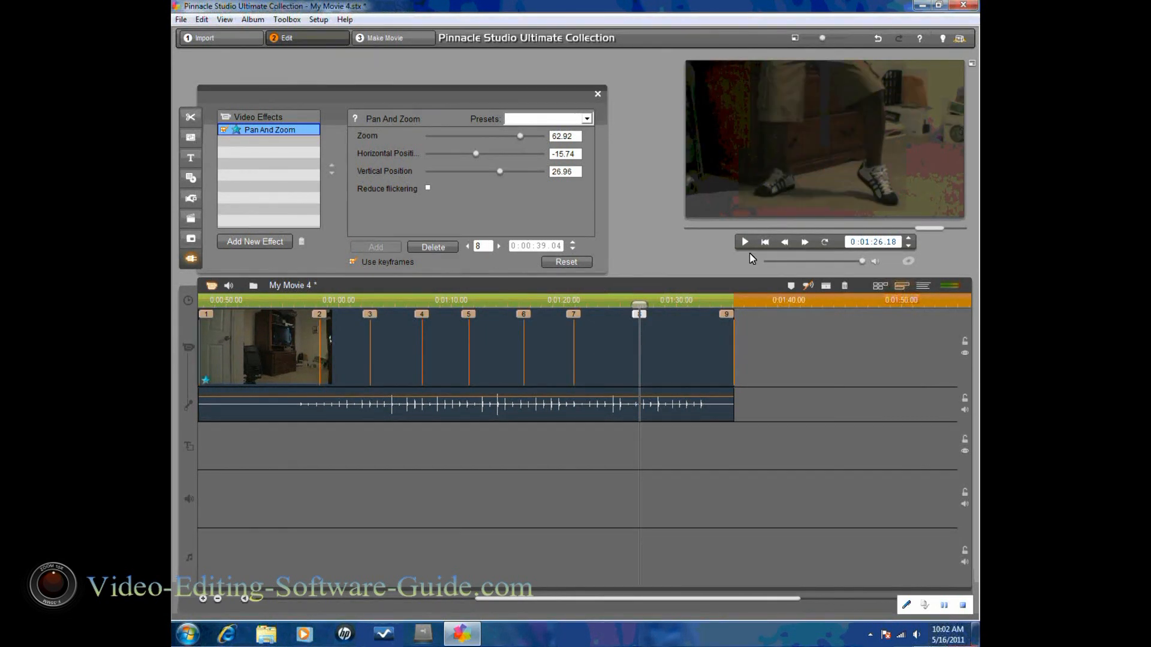
{"action": "mouse_move", "coordinate": [745, 241]}
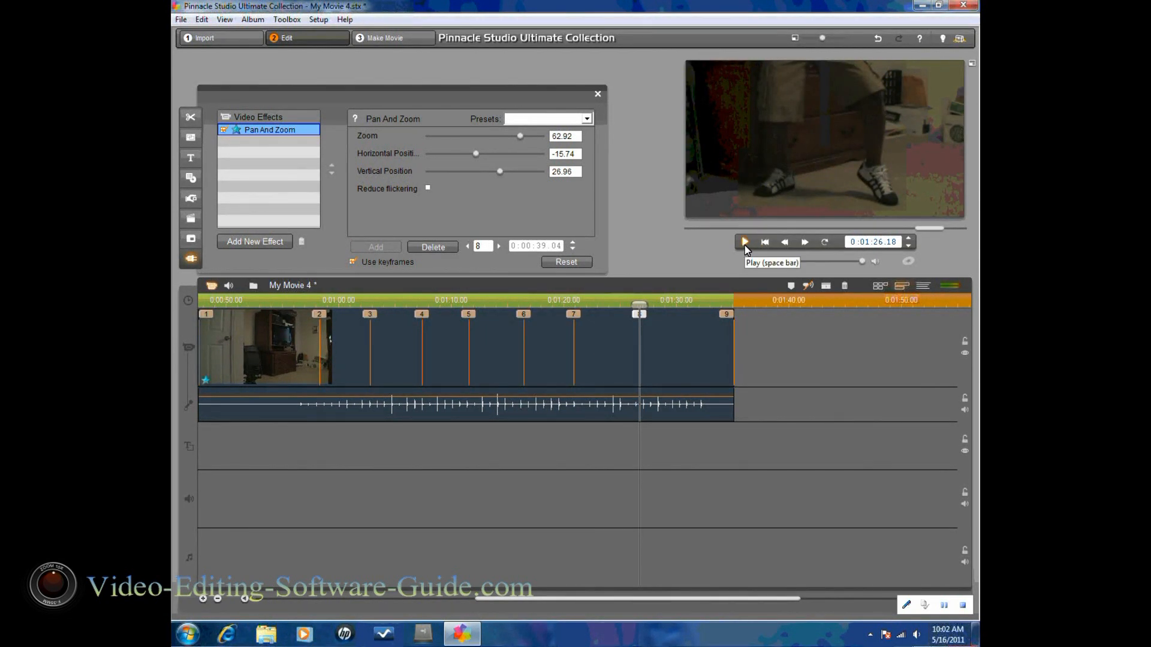
{"action": "left_click", "coordinate": [743, 242]}
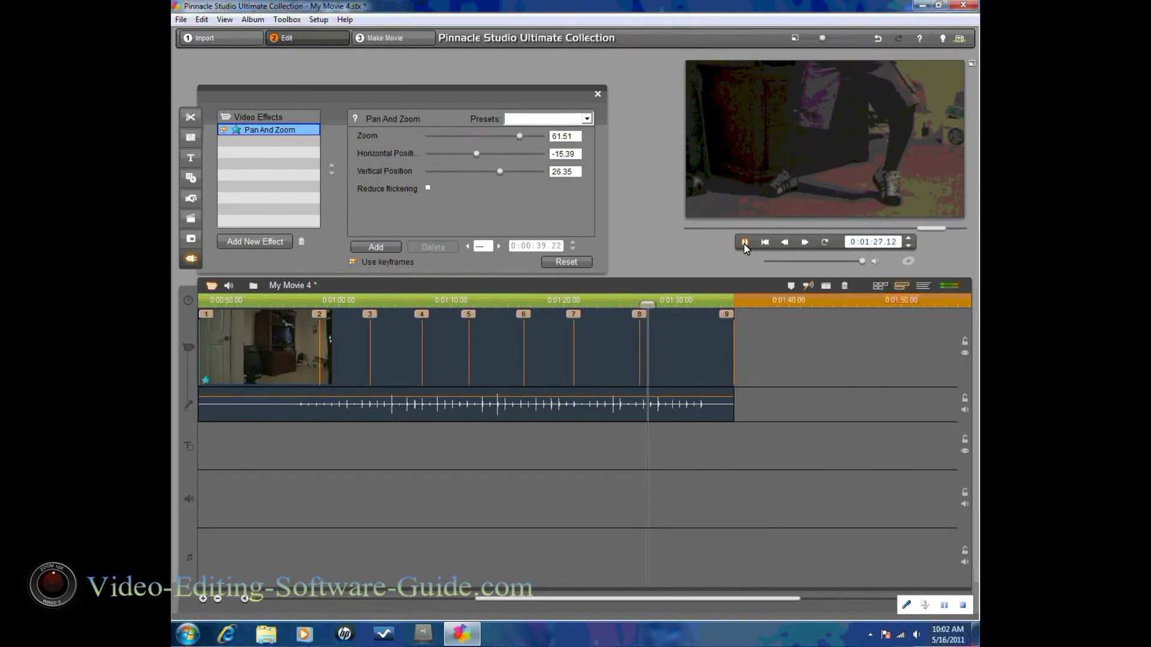
{"action": "left_click", "coordinate": [743, 242]}
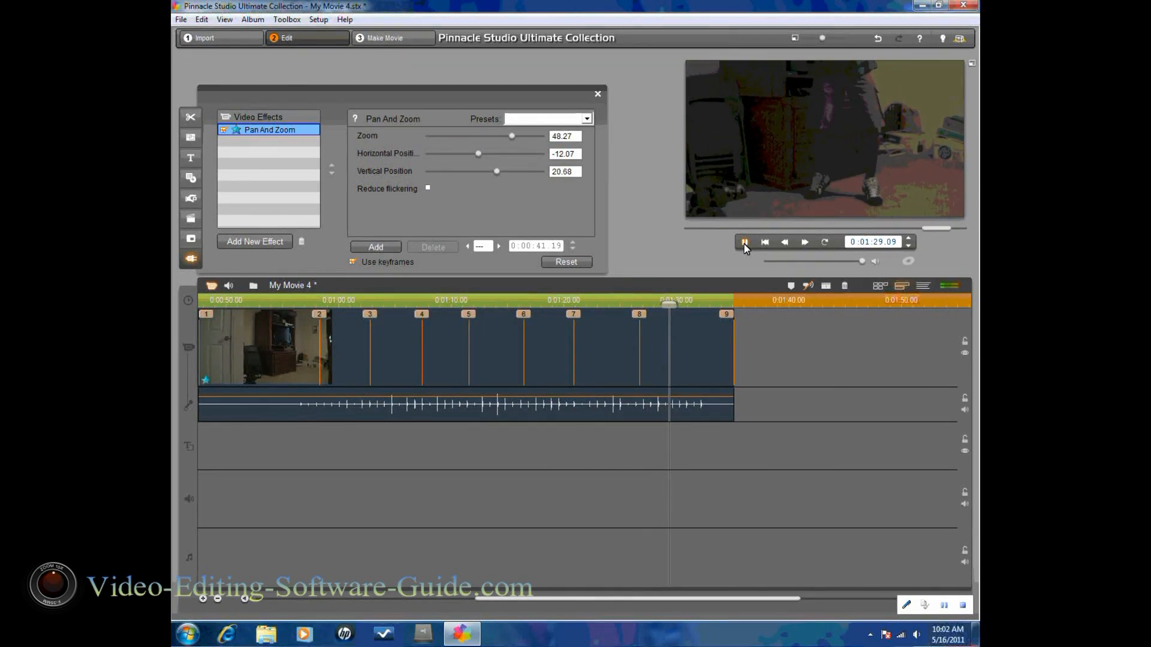
- Stop at 1:31.04 and add keyframe 9 with Zoom set back to 0
{"action": "left_click", "coordinate": [743, 241]}
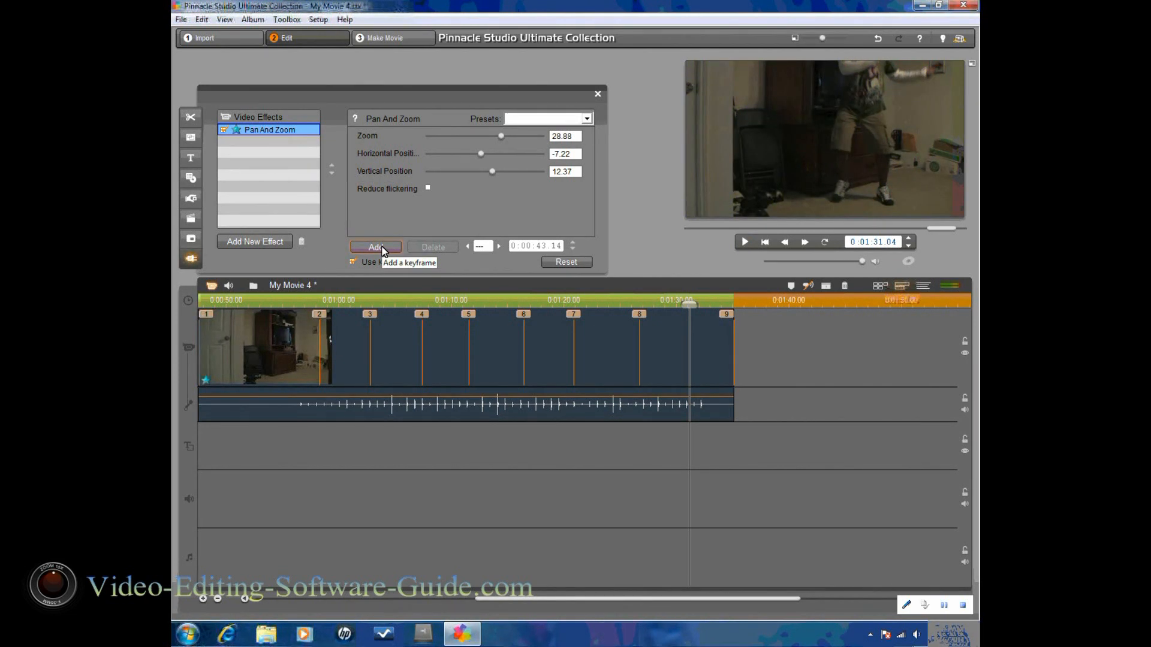
{"action": "left_click", "coordinate": [353, 262]}
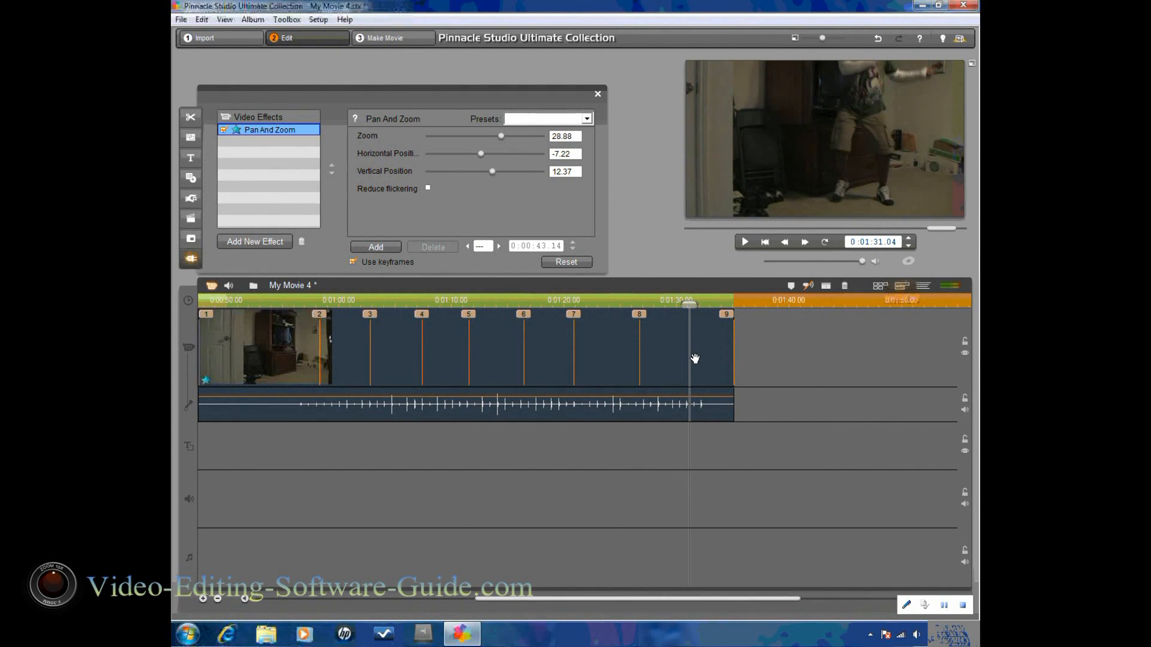
{"action": "mouse_move", "coordinate": [728, 330]}
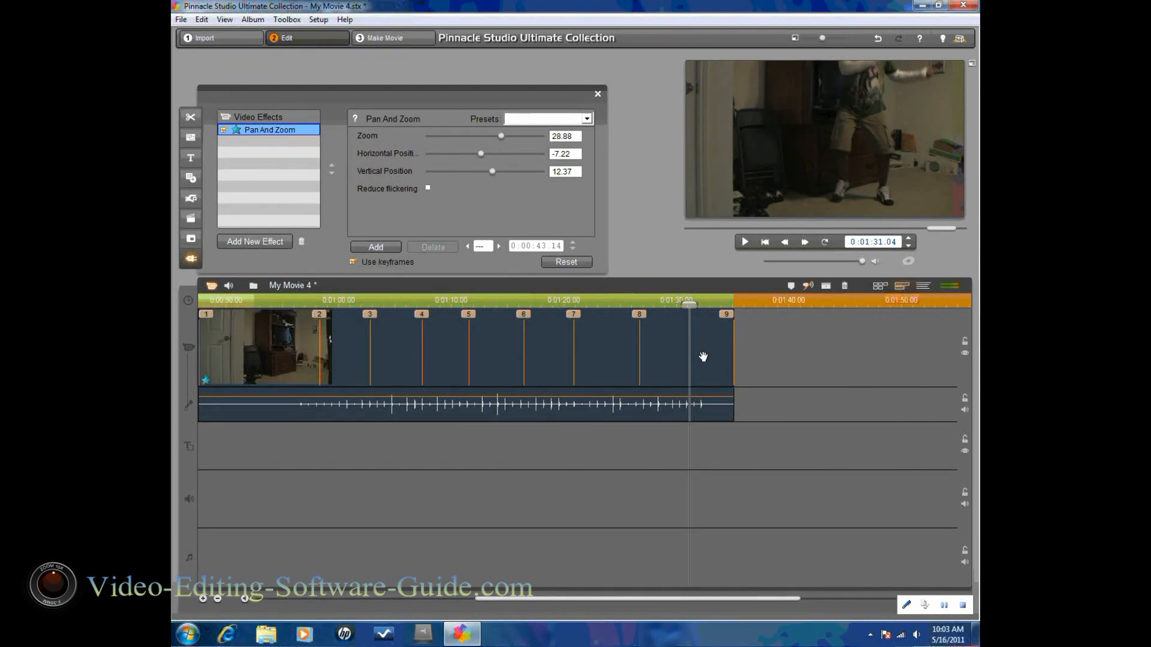
{"action": "left_click", "coordinate": [375, 246]}
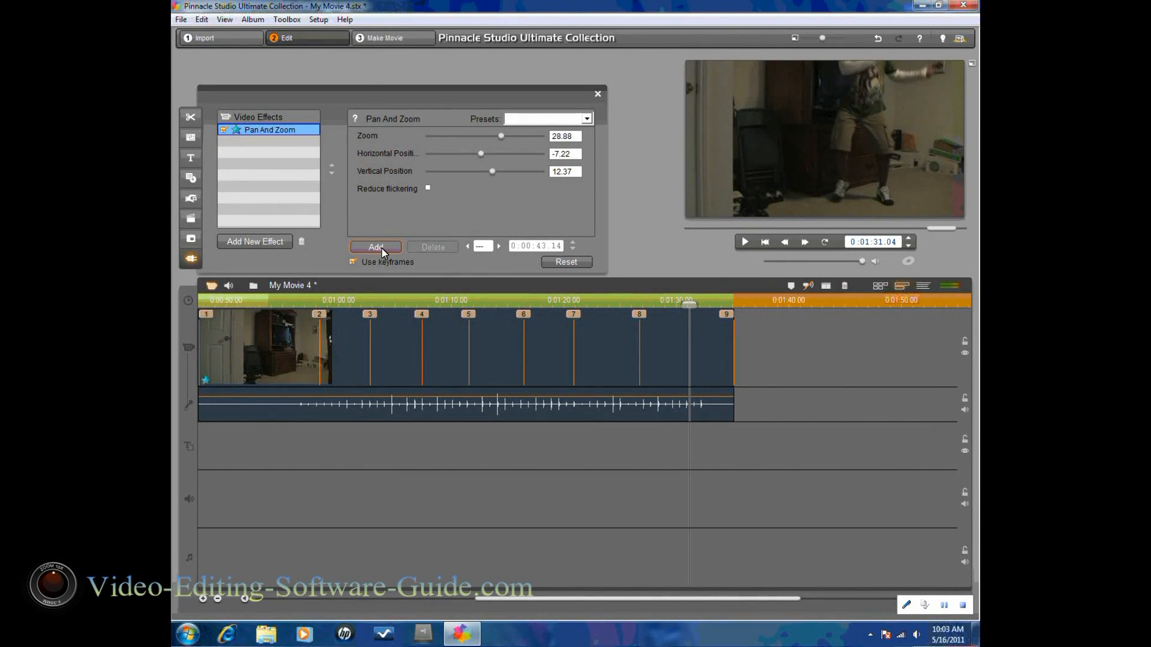
{"action": "left_click", "coordinate": [375, 246]}
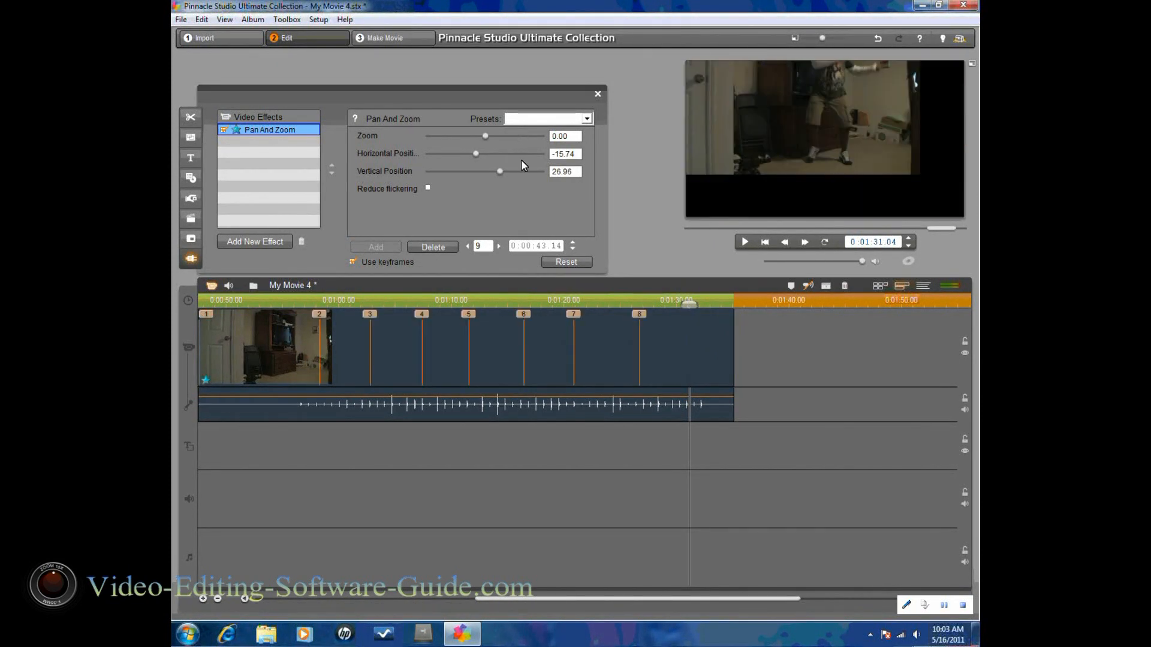
{"action": "left_click", "coordinate": [565, 262]}
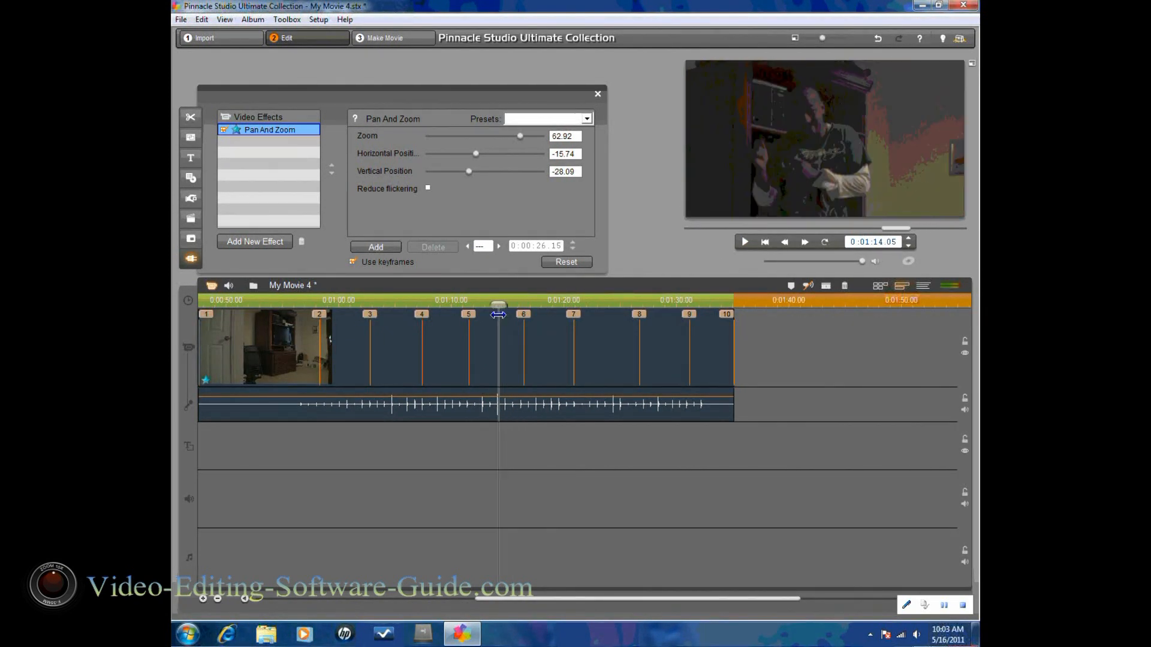
- Play the animation, scrub to end keyframe 10, and close the Video Effects panel
{"action": "left_click", "coordinate": [744, 242]}
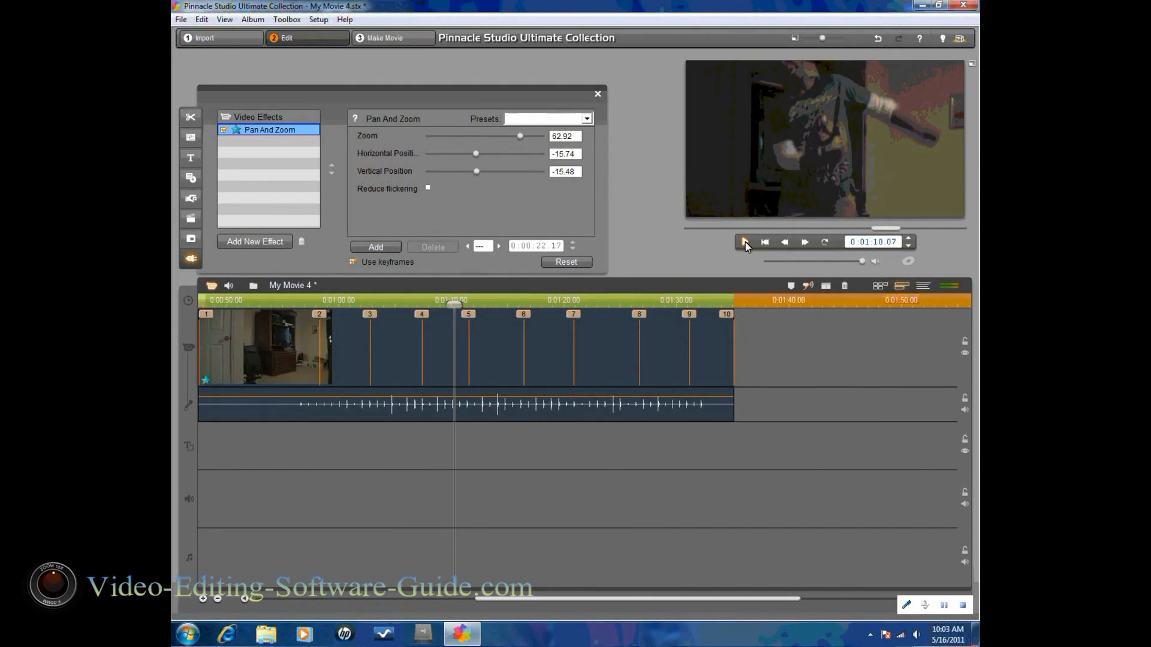
{"action": "left_click", "coordinate": [743, 242]}
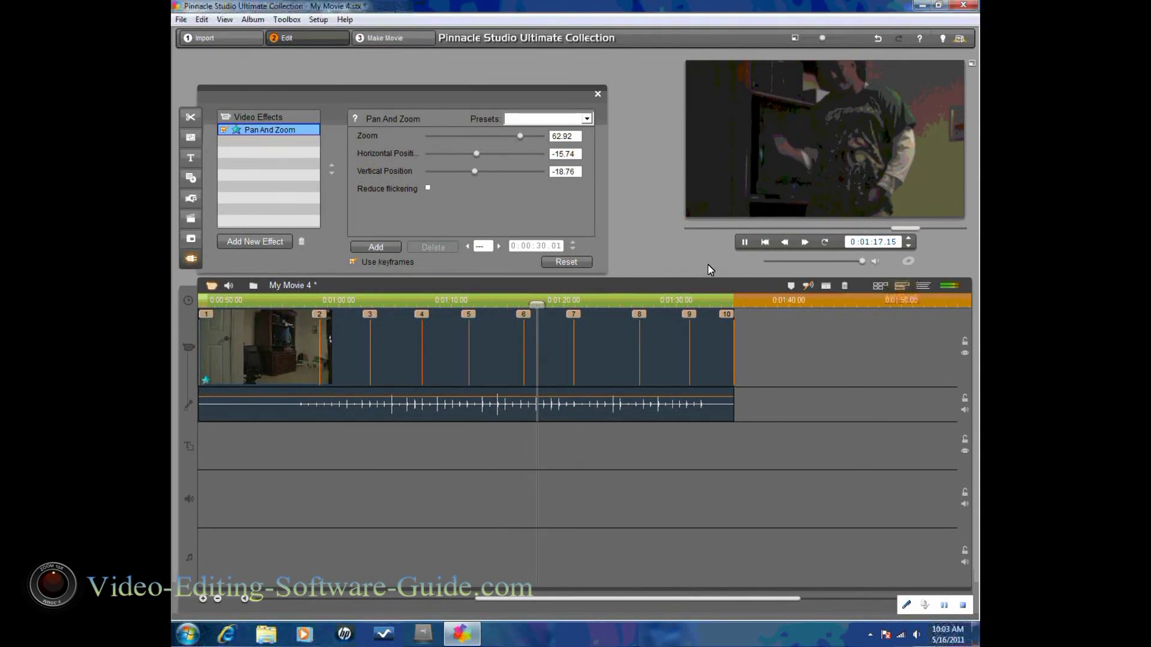
{"action": "left_click_drag", "start_coordinate": [474, 171], "coordinate": [493, 171]}
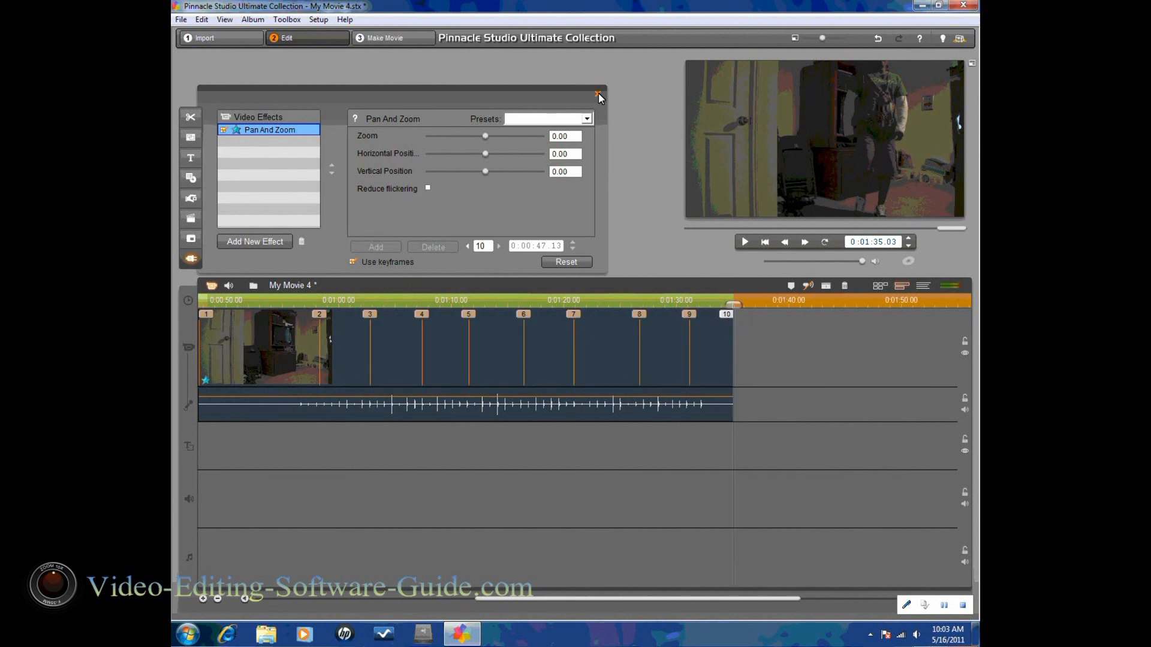
{"action": "left_click", "coordinate": [598, 96]}
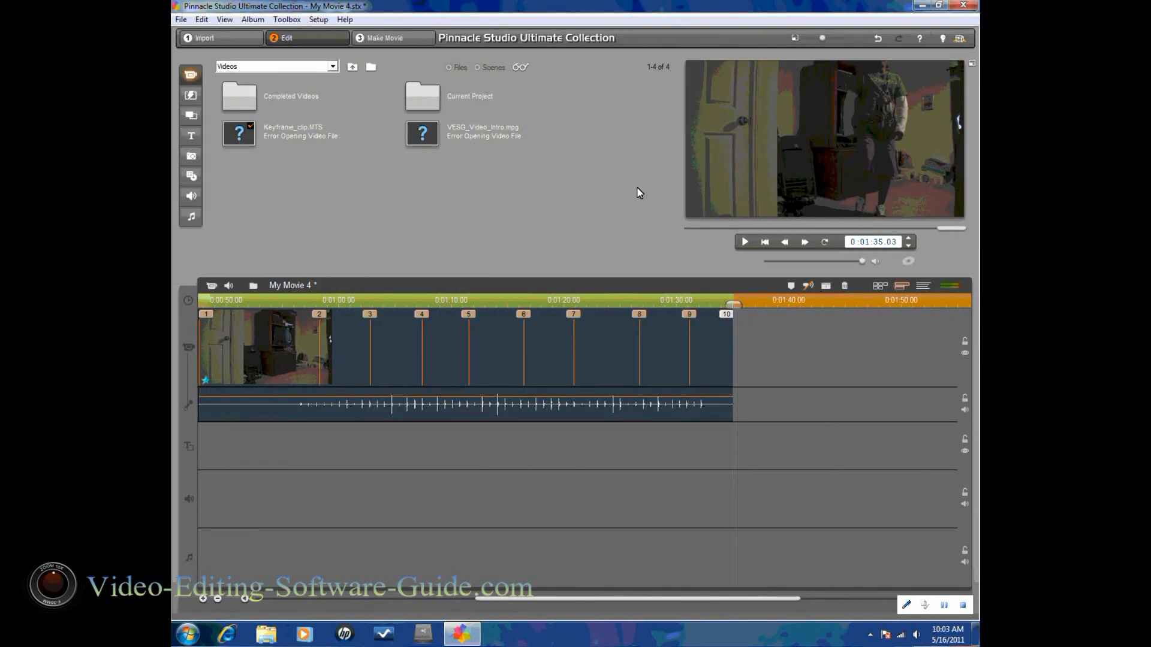